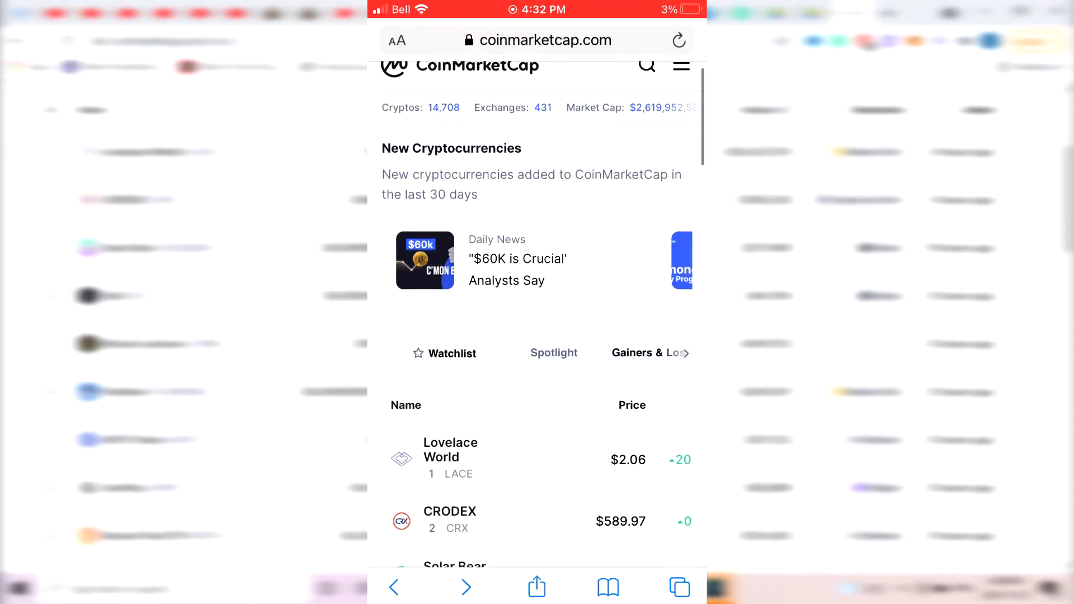
Scroll the CoinMarketCap new-listings page showing Lovelace World (LACE) at $2.06
{"action": "scroll", "scroll_direction": "up", "scroll_amount": 3}
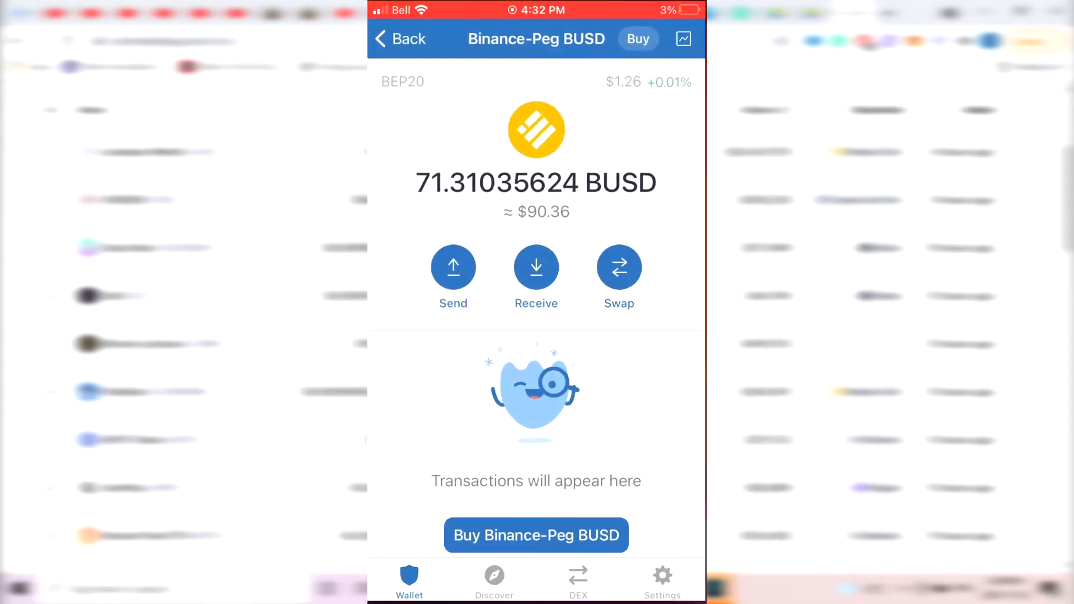
Return from the BUSD page to the Main Wallet token list totalling $3,816.17
{"action": "left_click", "coordinate": [400, 38]}
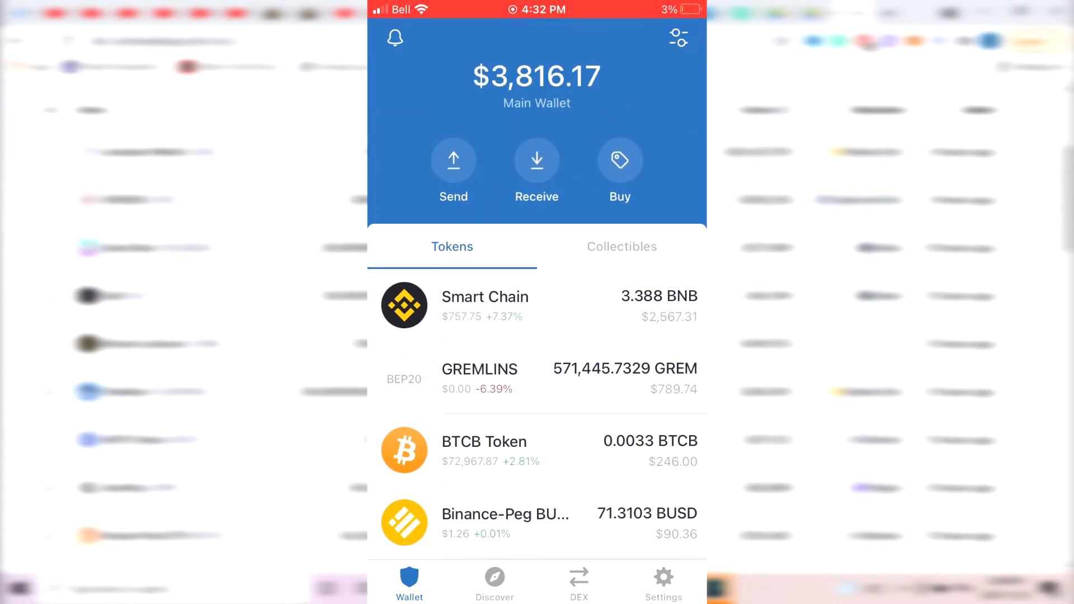
{"action": "scroll", "scroll_direction": "up", "scroll_amount": 3}
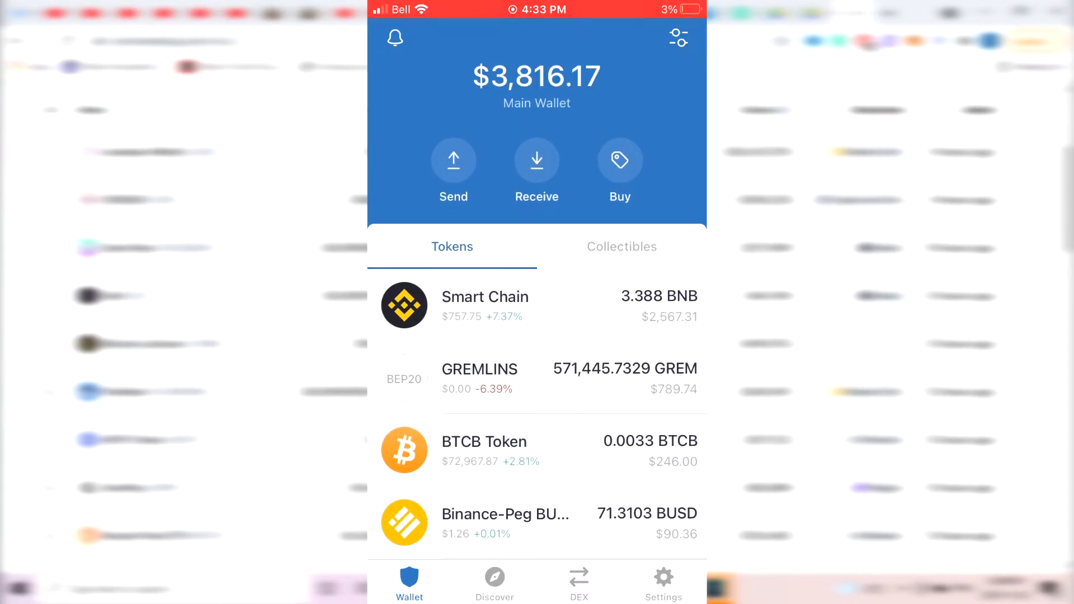
{"action": "scroll", "scroll_direction": "up", "scroll_amount": 3}
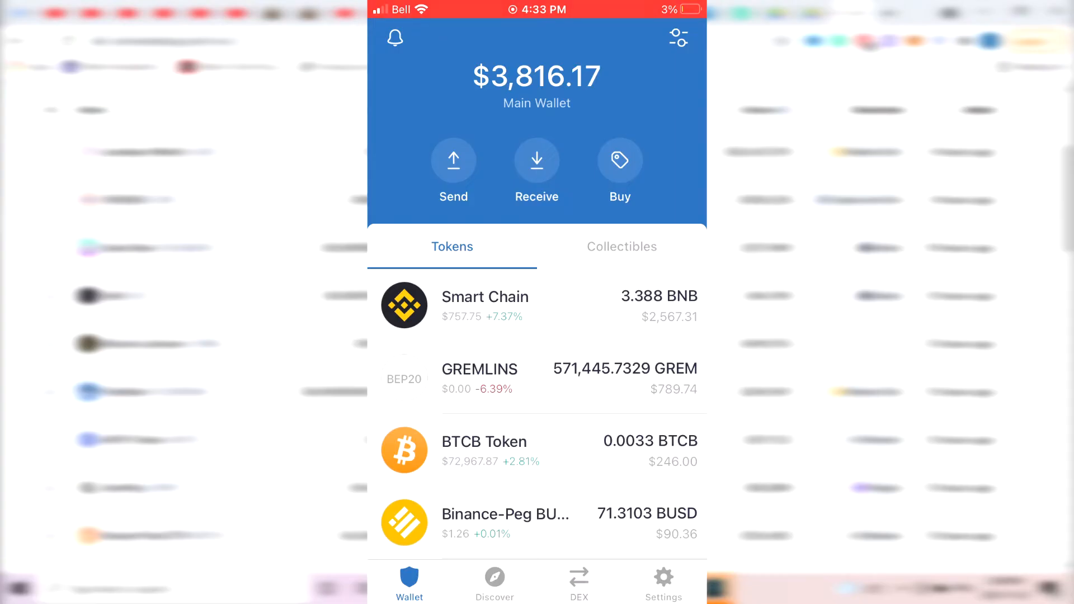
{"action": "left_click", "coordinate": [619, 160]}
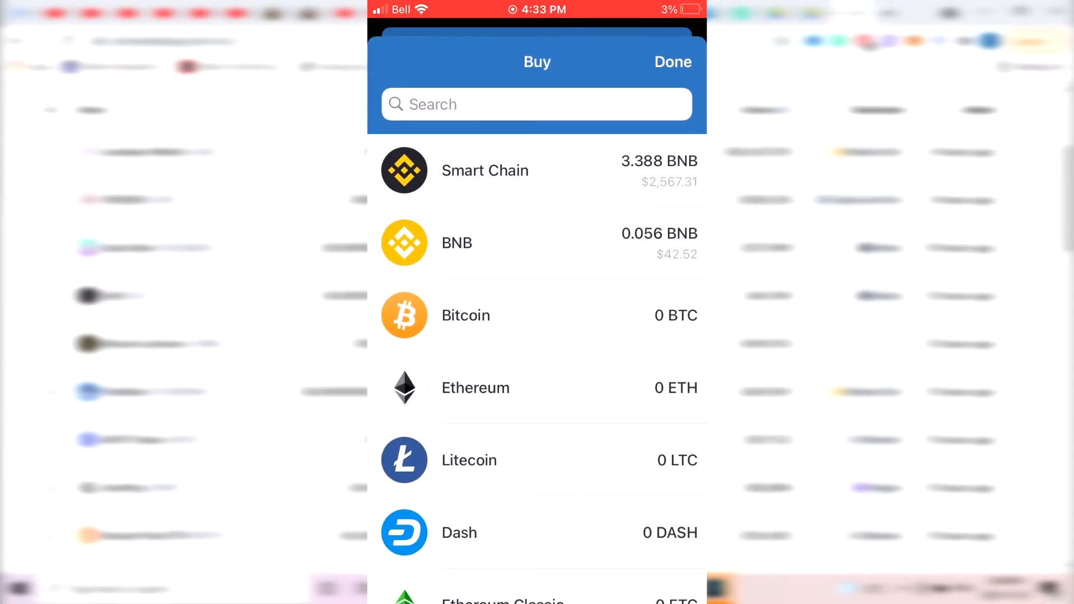
{"action": "scroll", "scroll_direction": "up", "scroll_amount": 3}
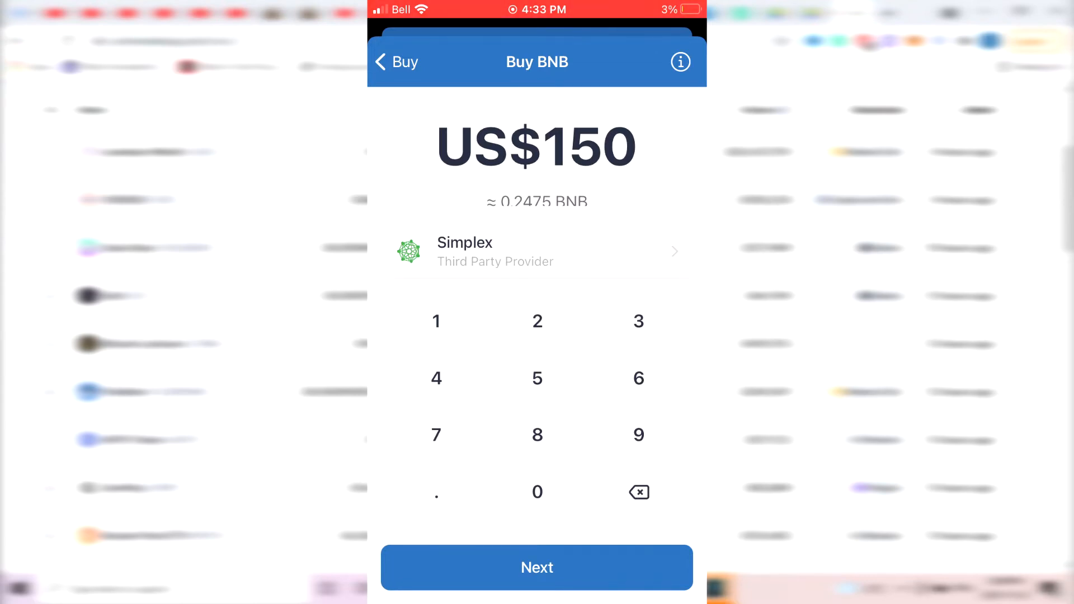
{"action": "left_click", "coordinate": [396, 62]}
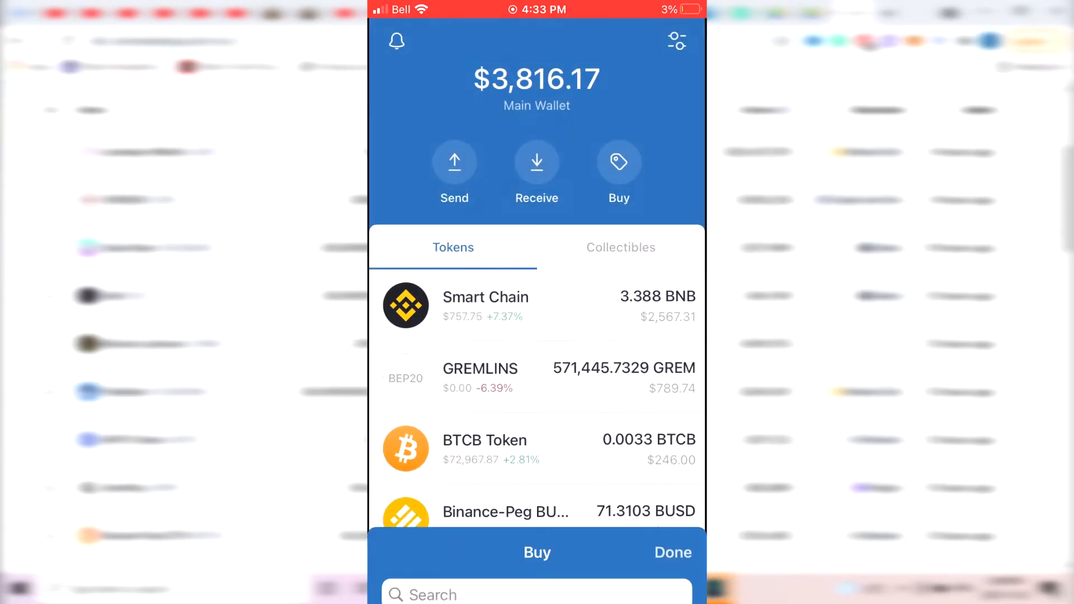
Leave the BNB withdrawal form and go to the Binance spot wallet asset list
{"action": "left_click", "coordinate": [672, 551]}
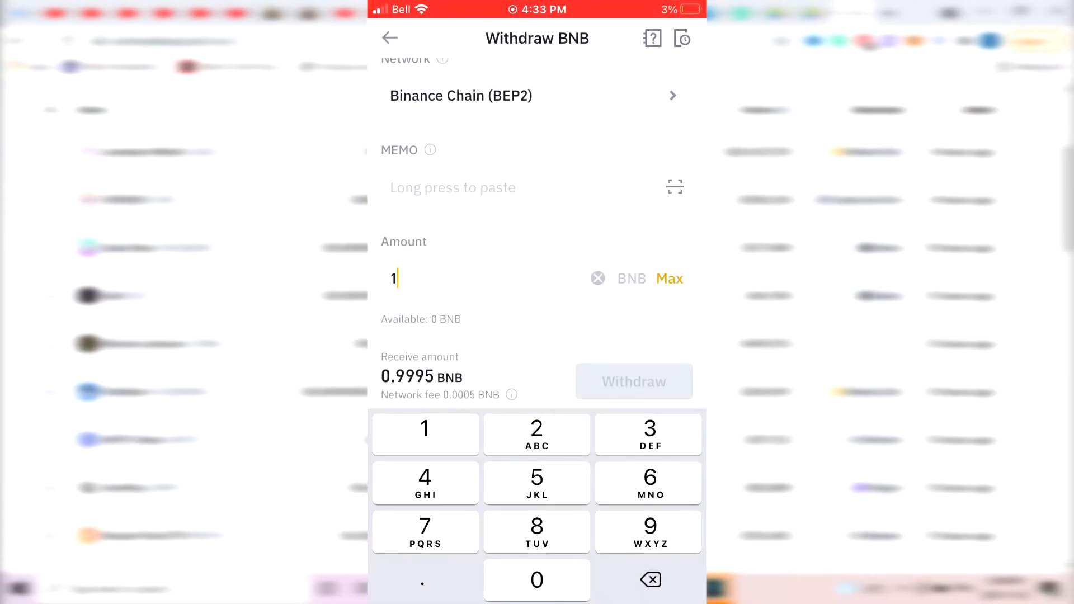
{"action": "left_click", "coordinate": [389, 38]}
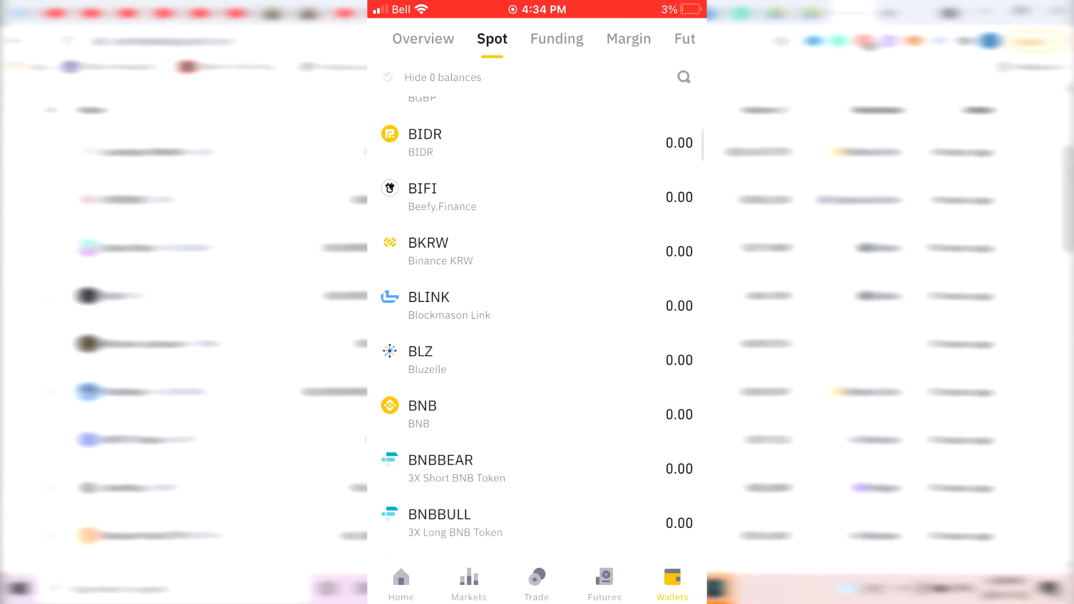
{"action": "left_click", "coordinate": [401, 582]}
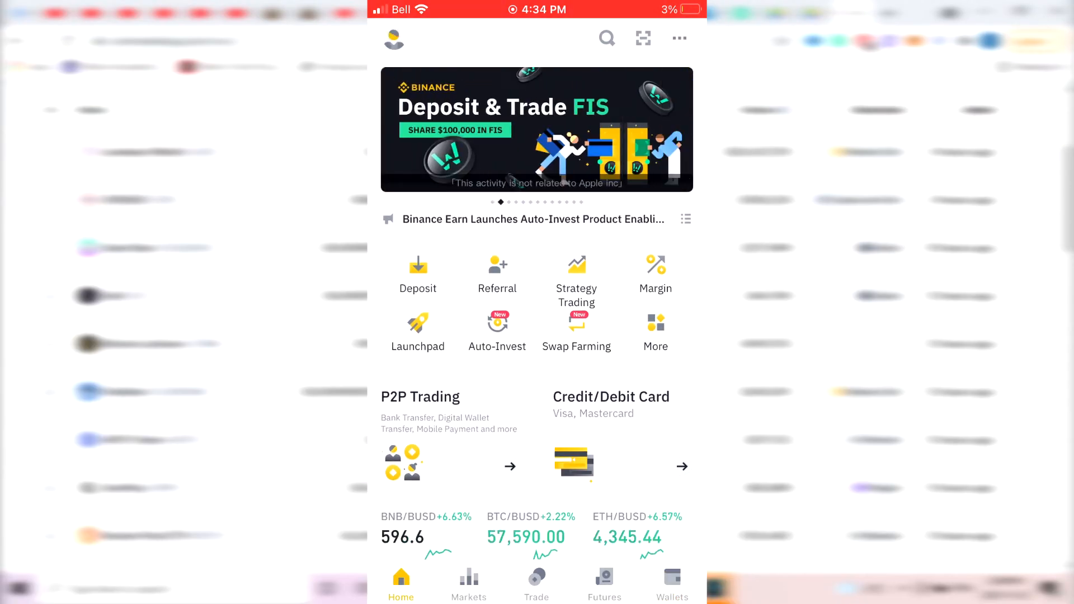
{"action": "left_click", "coordinate": [672, 582]}
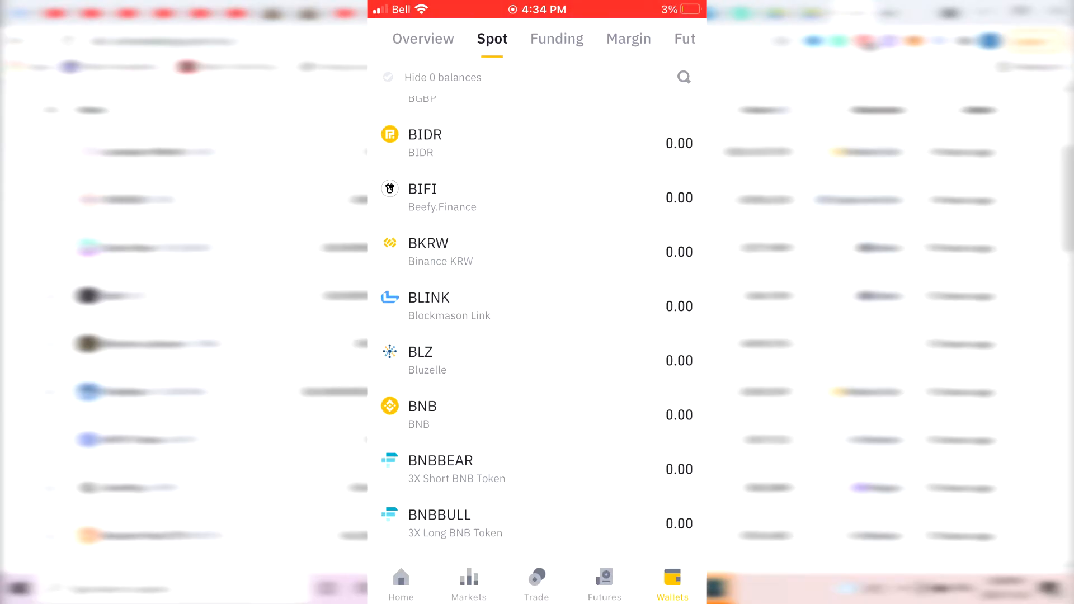
Scroll the spot asset list to locate the BNB entry
{"action": "scroll", "scroll_direction": "up", "scroll_amount": 3}
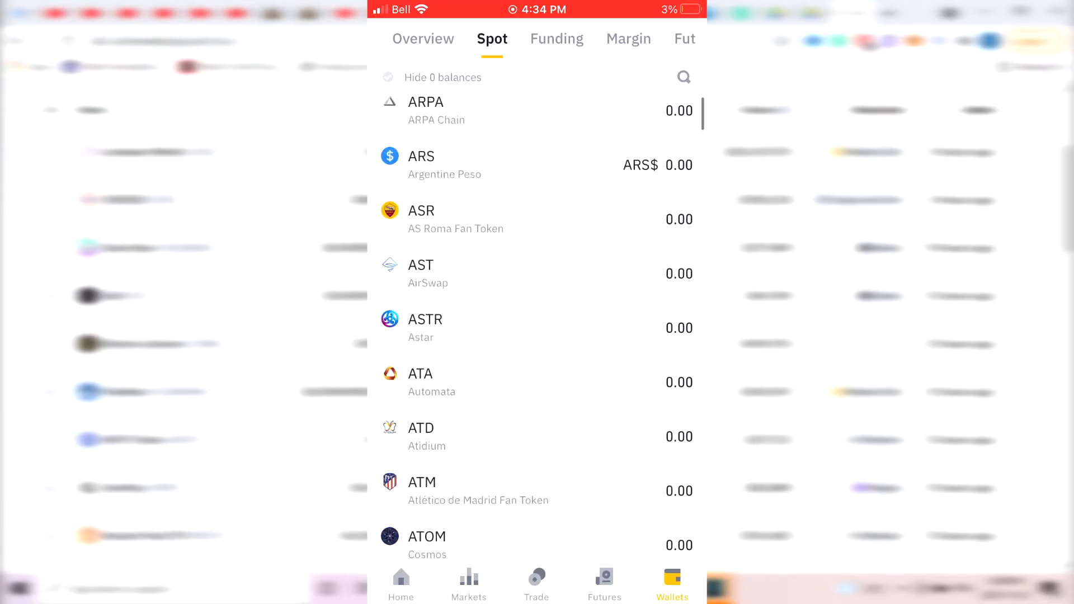
{"action": "scroll", "scroll_direction": "up", "scroll_amount": 3}
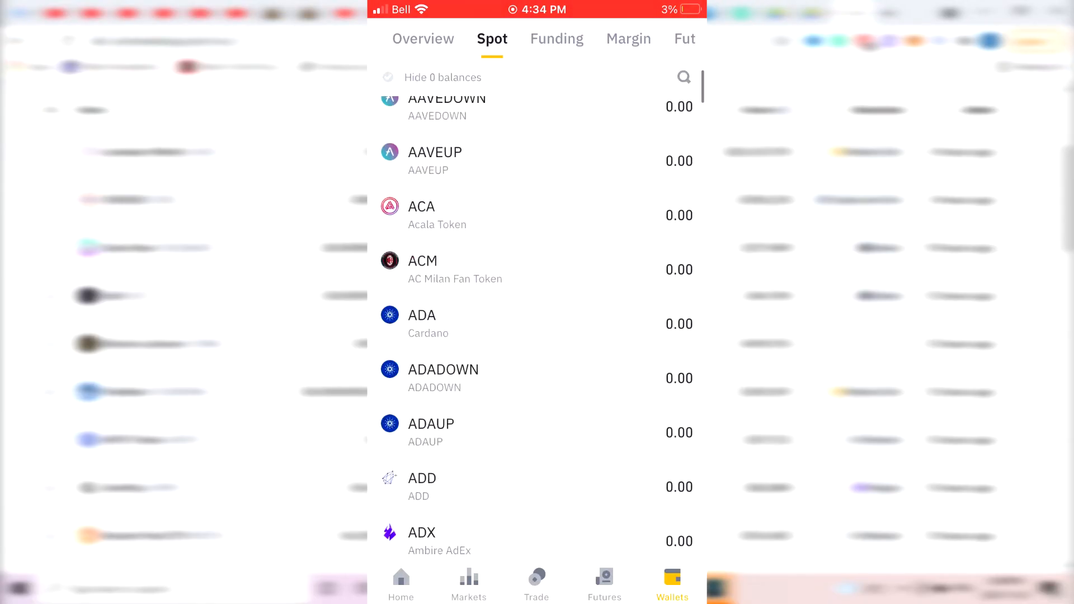
{"action": "scroll", "scroll_direction": "down", "scroll_amount": 3}
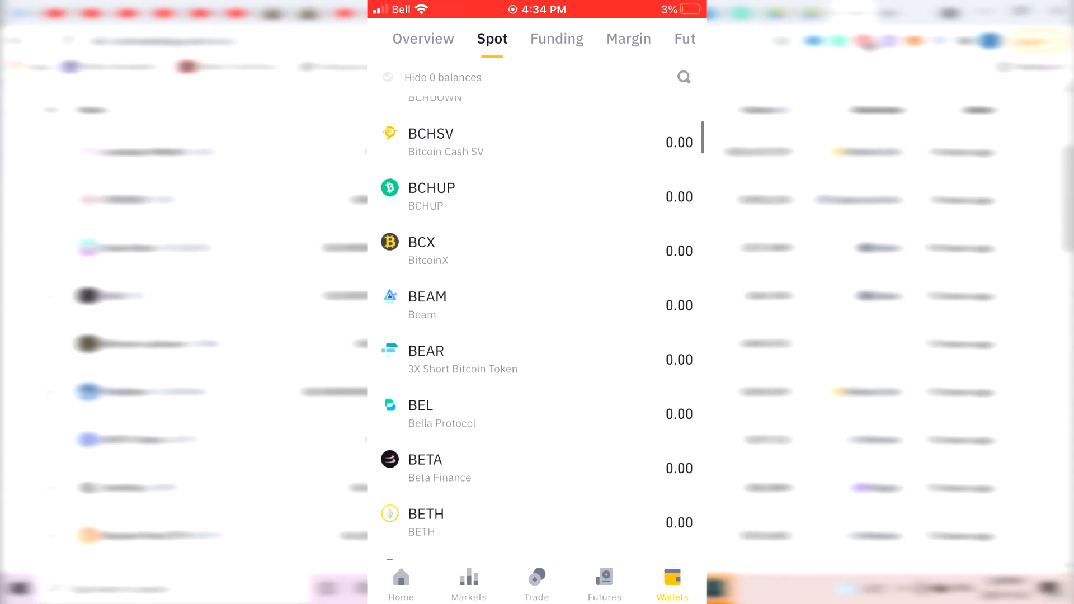
{"action": "scroll", "scroll_direction": "down", "scroll_amount": 3}
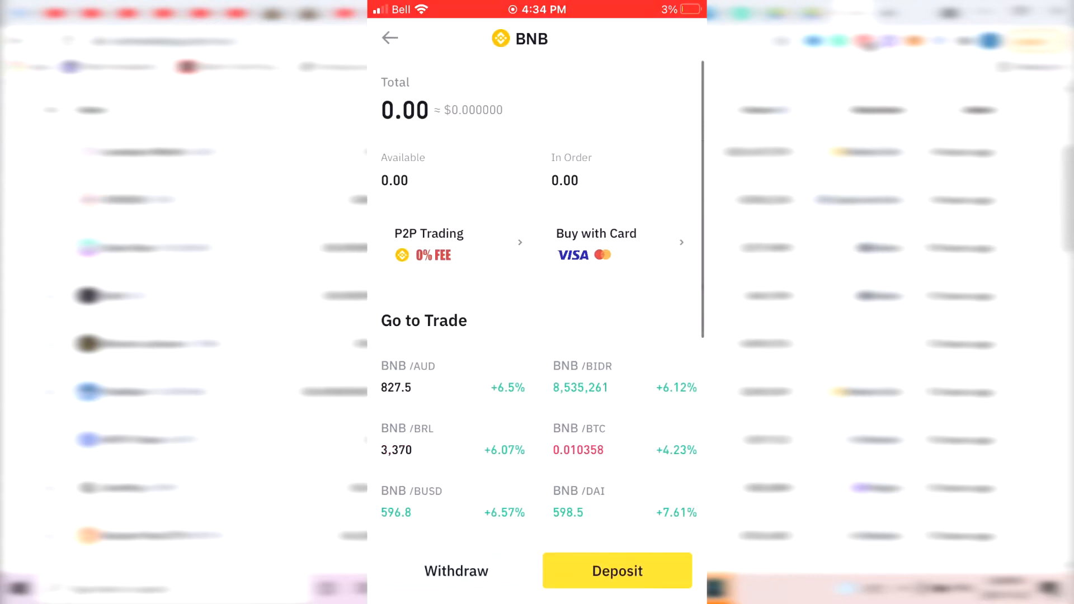
Start a BNB withdrawal and fetch the wallet's BNB receiving address from Trust Wallet
{"action": "left_click", "coordinate": [455, 570]}
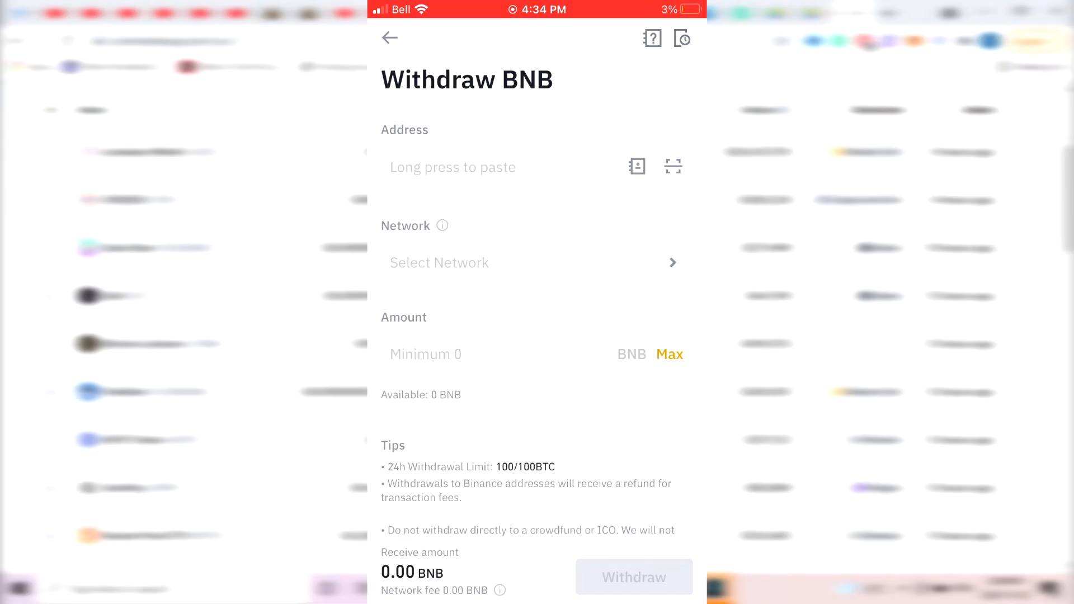
{"action": "left_click", "coordinate": [389, 38]}
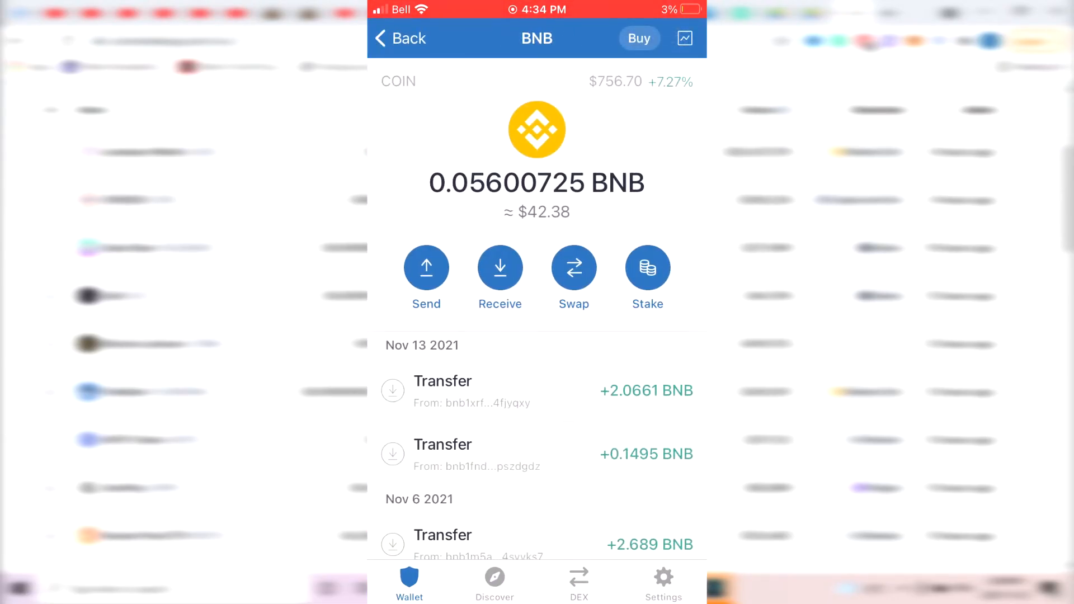
{"action": "left_click", "coordinate": [499, 268]}
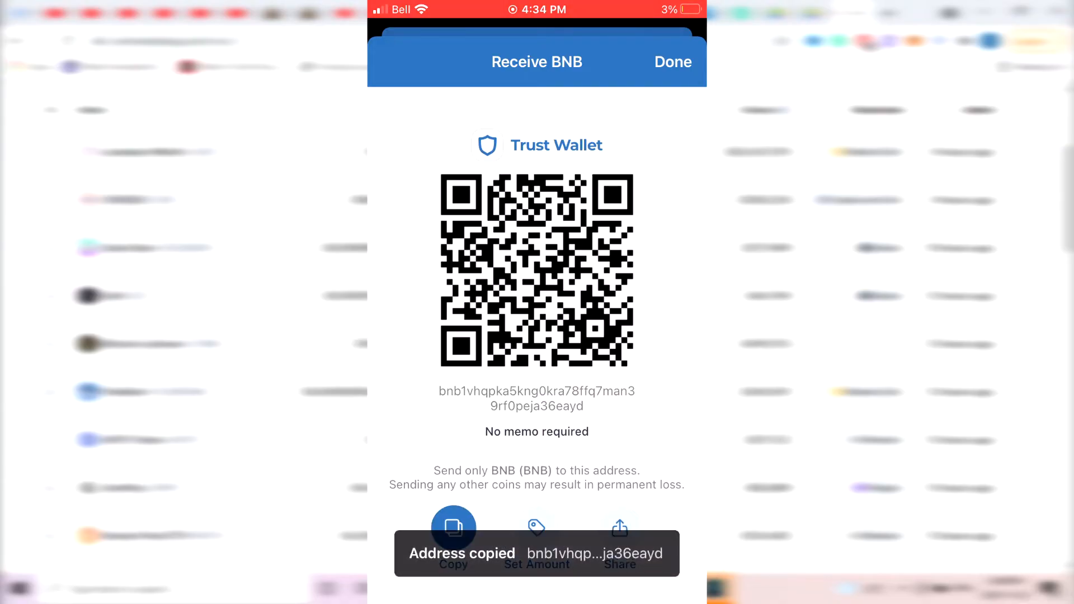
{"action": "left_click", "coordinate": [673, 62]}
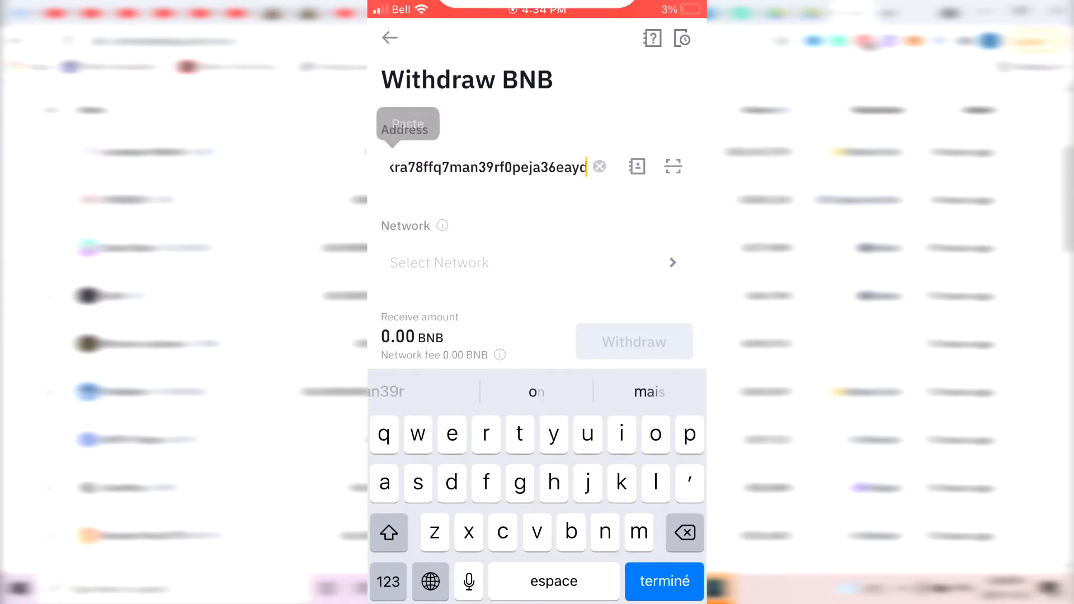
Set the withdrawal network to Binance Chain (BEP2)
{"action": "left_click", "coordinate": [663, 580]}
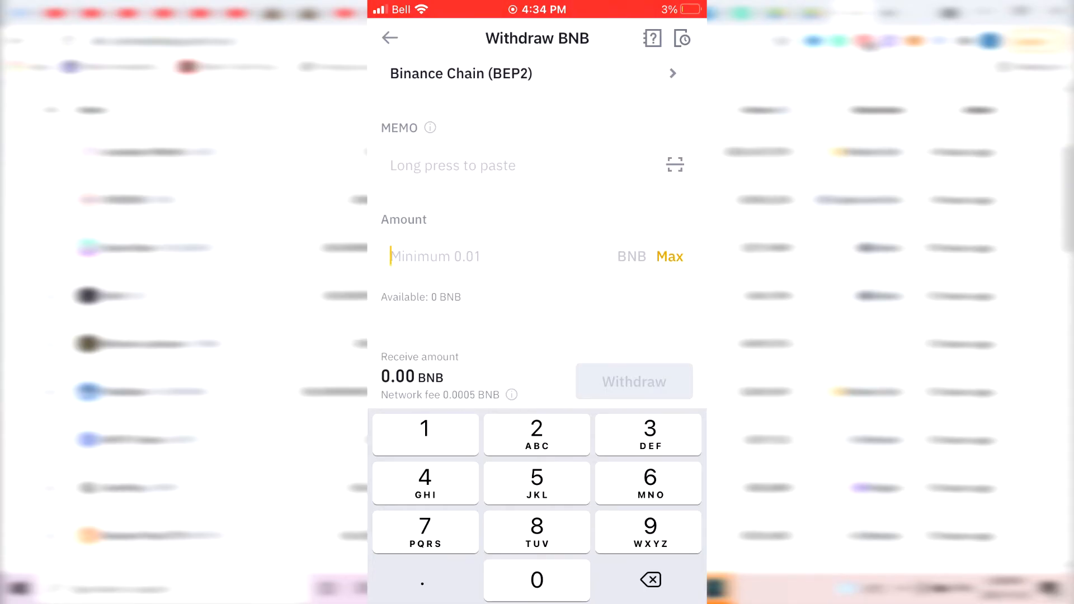
{"action": "left_click", "coordinate": [424, 429]}
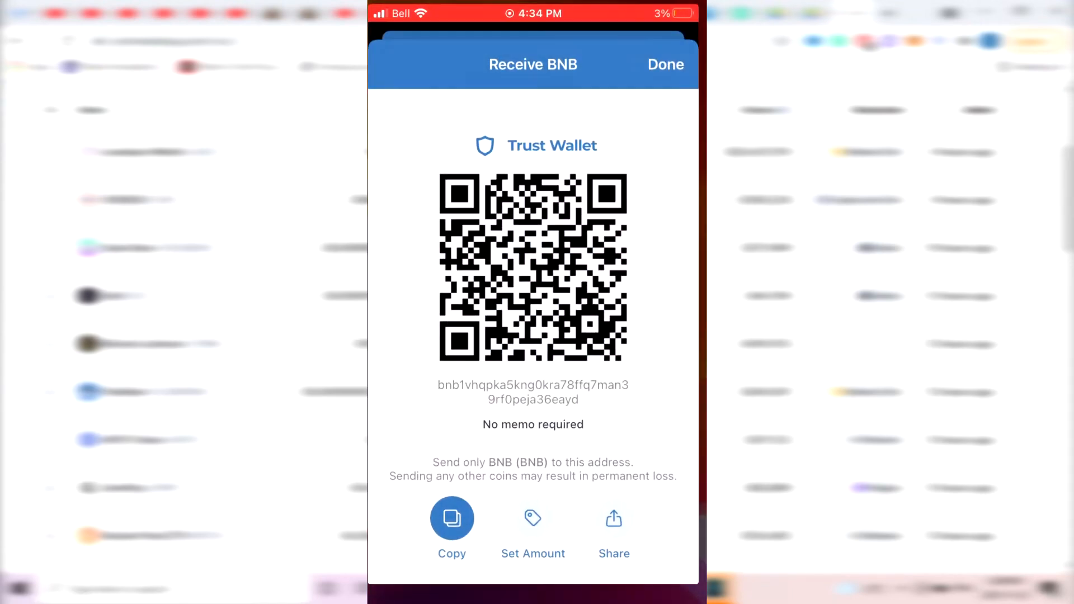
Copy the BNB address and fill the Swap to Smart Chain form with 0.02800362 BNB
{"action": "left_click", "coordinate": [665, 65]}
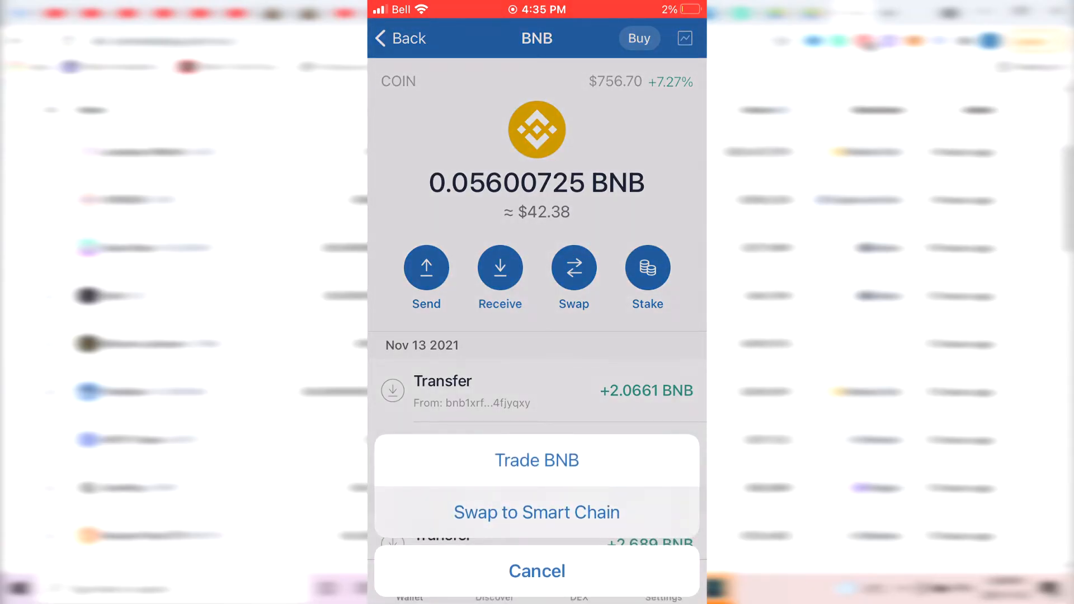
{"action": "left_click", "coordinate": [536, 512]}
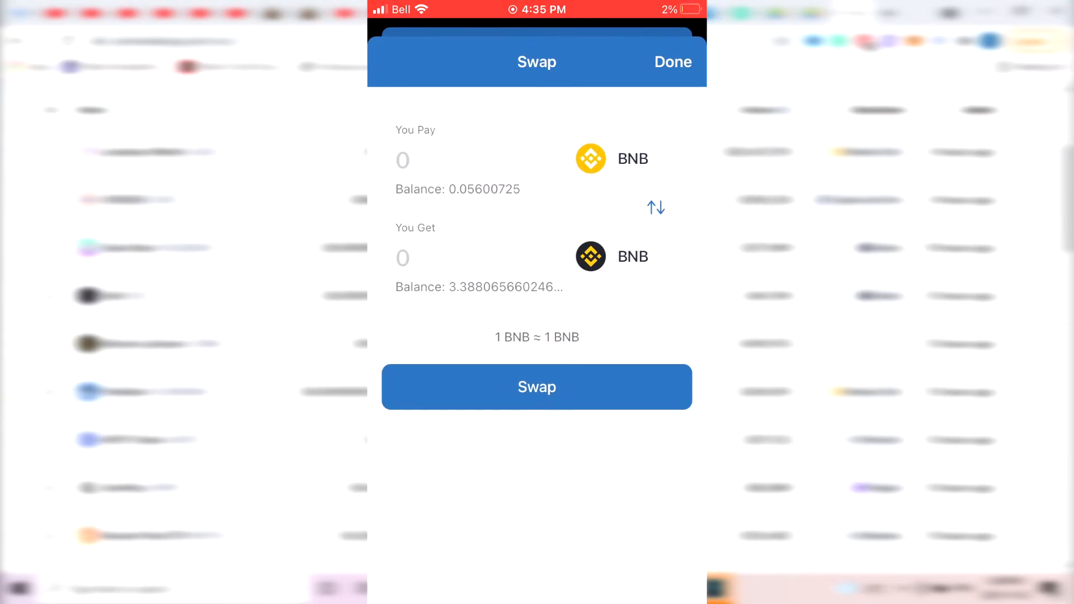
{"action": "type", "text": "0.02800362"}
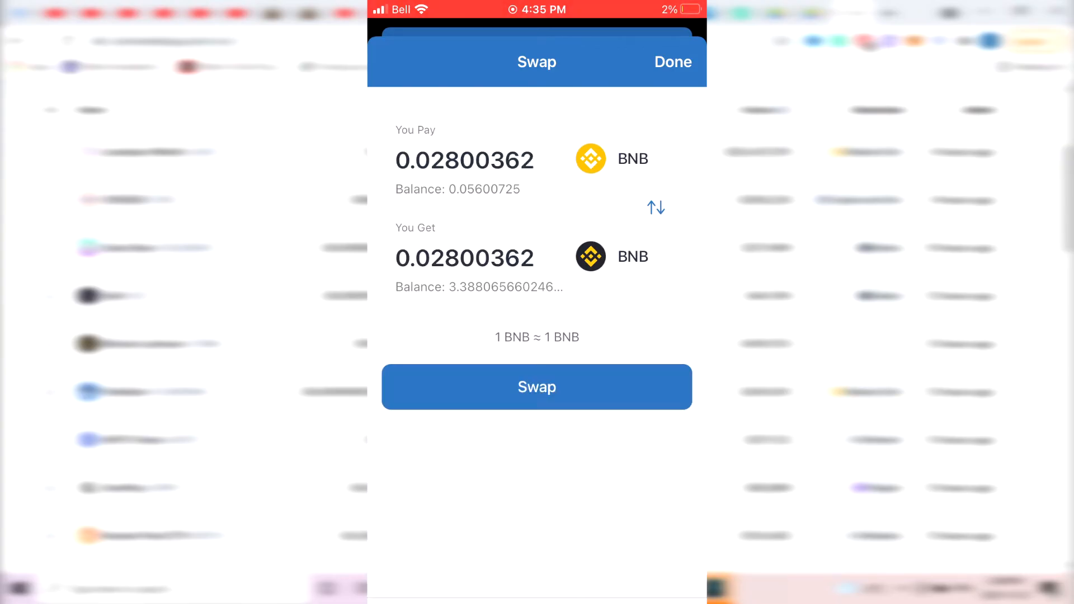
{"action": "left_click", "coordinate": [464, 160]}
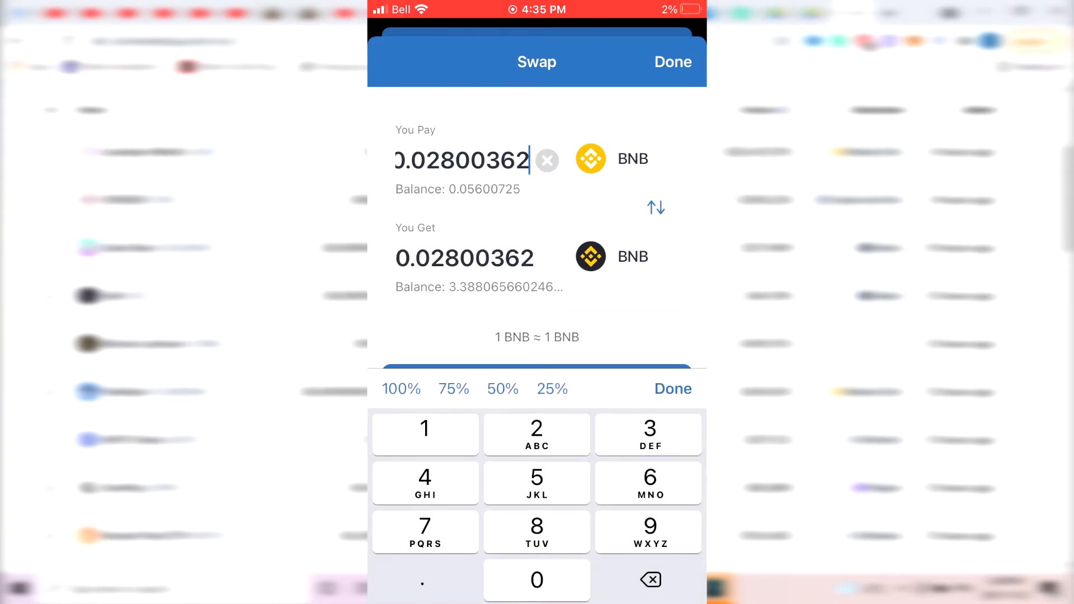
Abandon the swap and return to the main wallet overview
{"action": "left_click", "coordinate": [672, 62]}
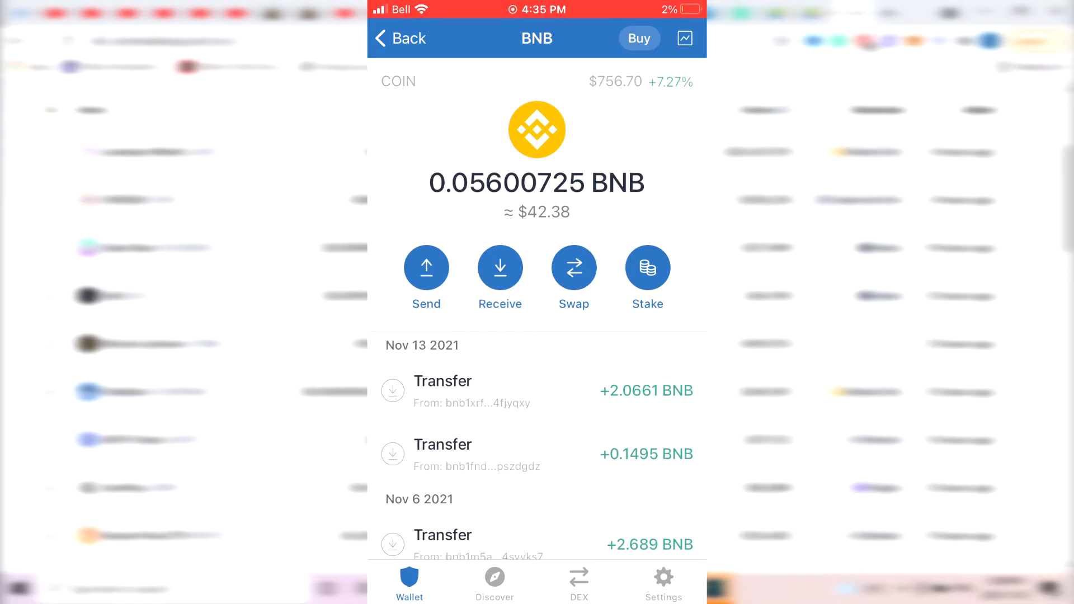
{"action": "left_click", "coordinate": [399, 38]}
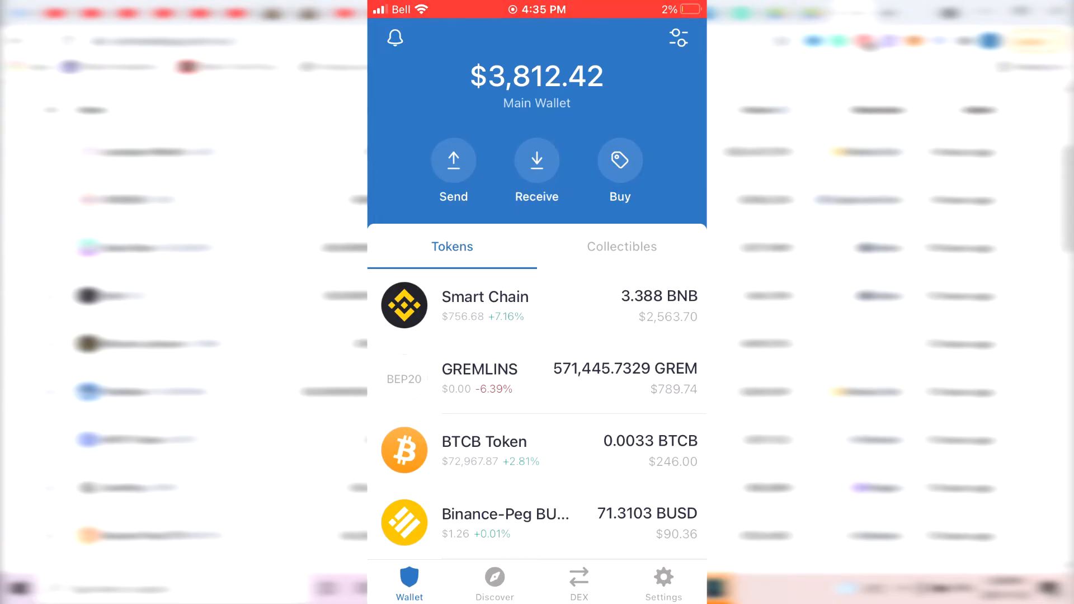
Scroll the wallet before switching to CoinMarketCap's New Cryptocurrencies page
{"action": "scroll", "scroll_direction": "up", "scroll_amount": 3}
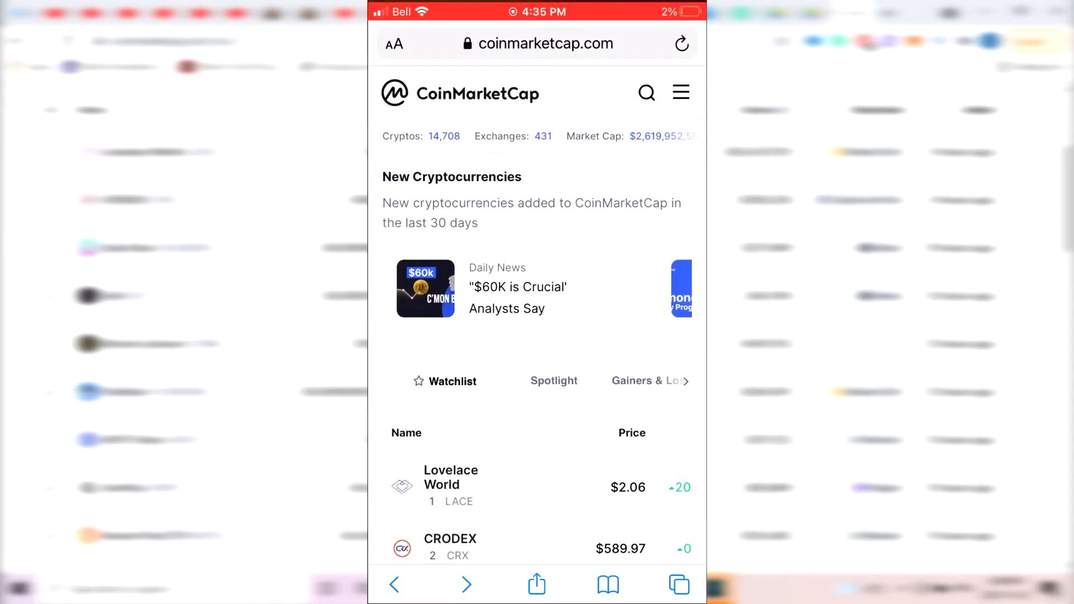
Copy Lovelace World's BEP20 contract address from its CoinMarketCap Contracts section
{"action": "scroll", "scroll_direction": "down", "scroll_amount": 3}
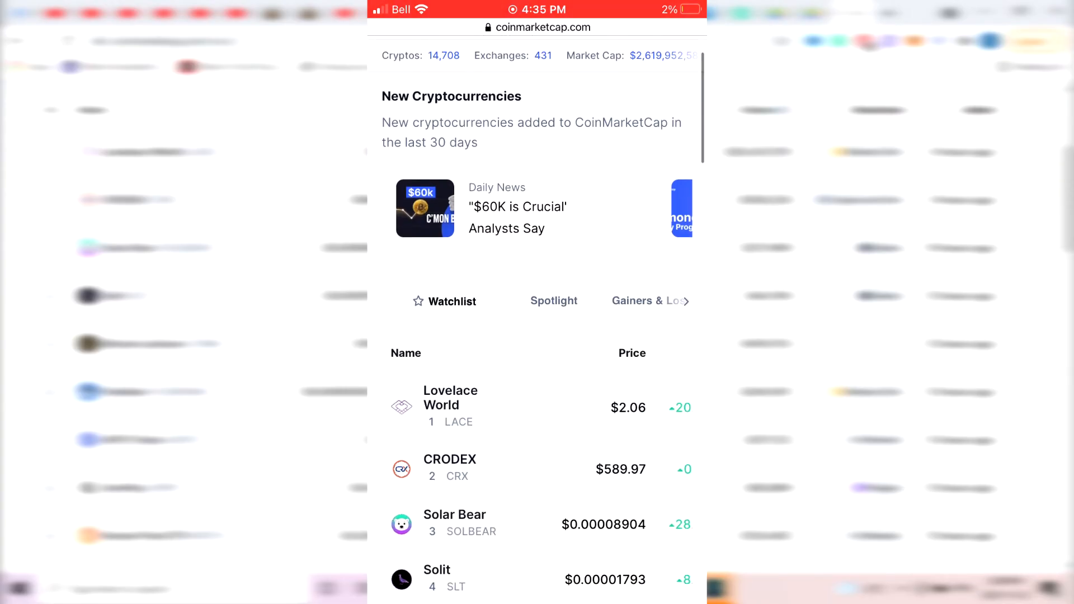
{"action": "scroll", "scroll_direction": "up", "scroll_amount": 3}
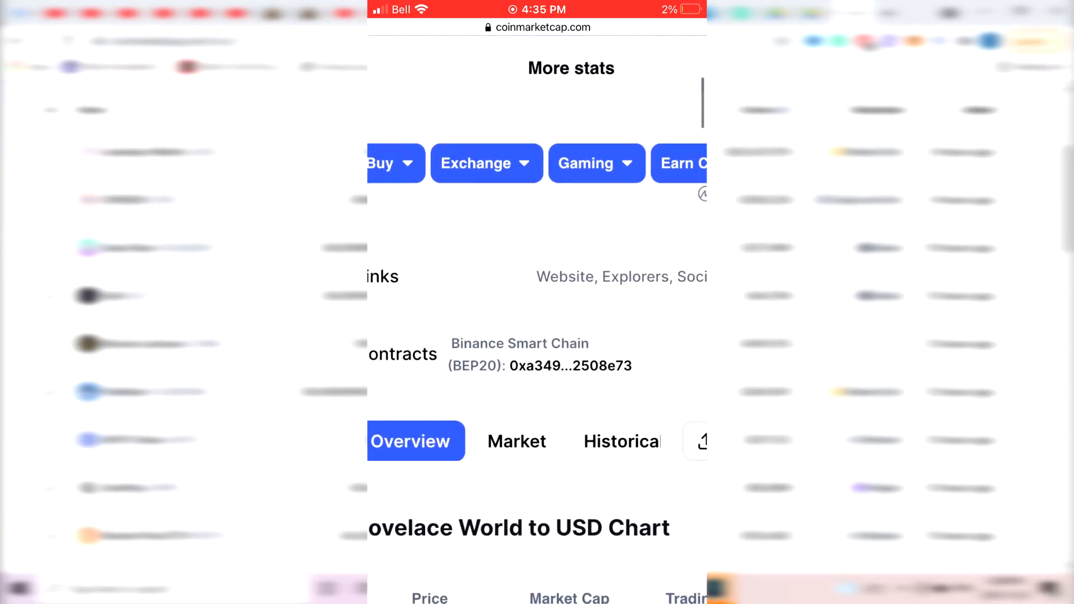
{"action": "scroll", "scroll_direction": "down", "scroll_amount": 3}
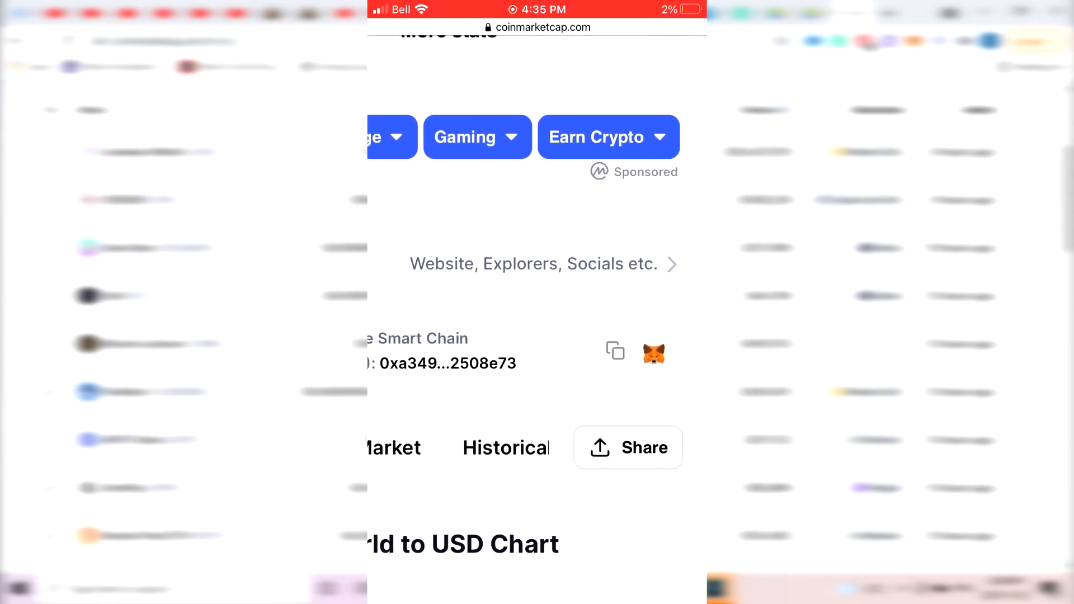
{"action": "left_click", "coordinate": [615, 351]}
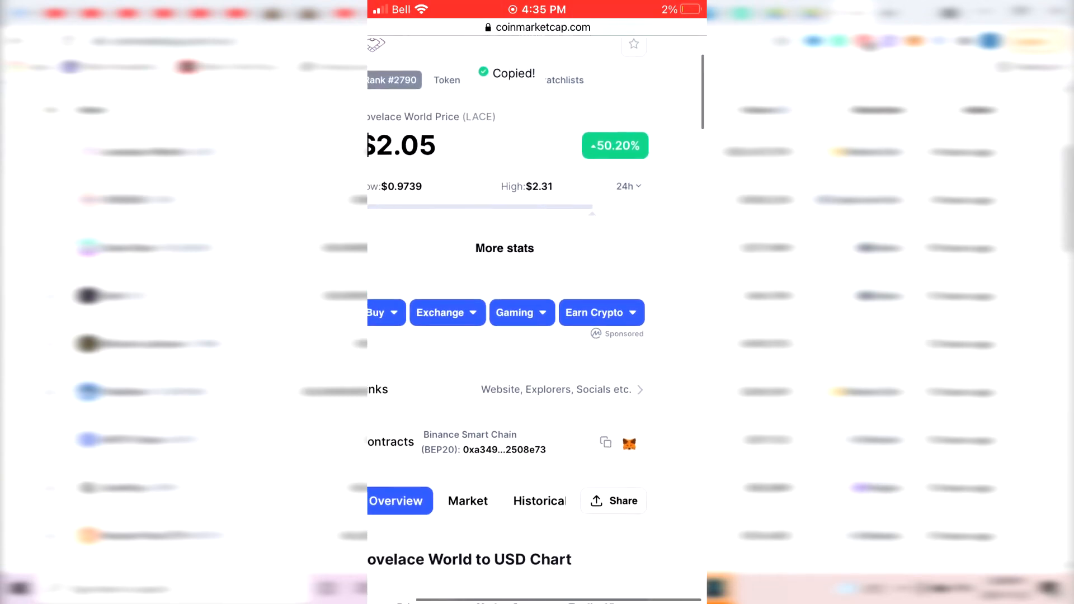
{"action": "scroll", "scroll_direction": "up", "scroll_amount": 3}
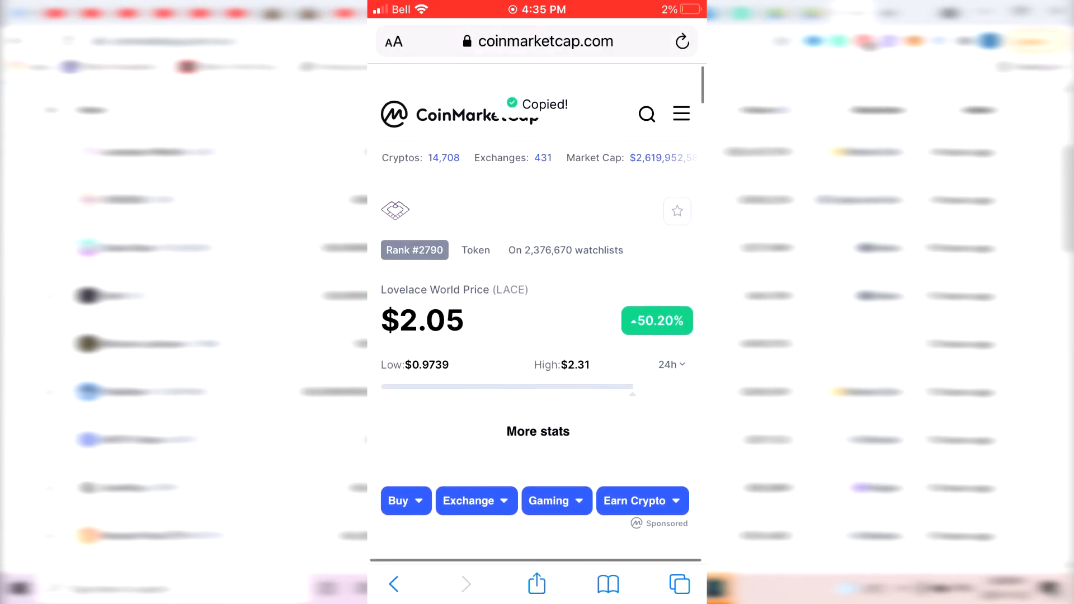
{"action": "scroll", "scroll_direction": "down", "scroll_amount": 3}
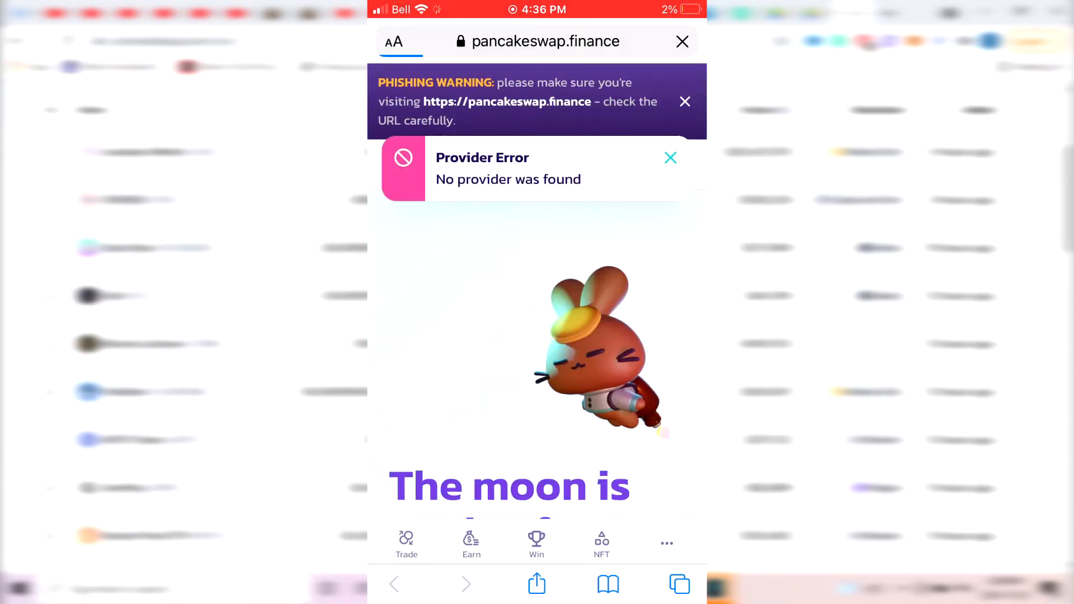
Dismiss the provider error and connect Trust Wallet to the PancakeSwap Exchange form
{"action": "left_click", "coordinate": [670, 158]}
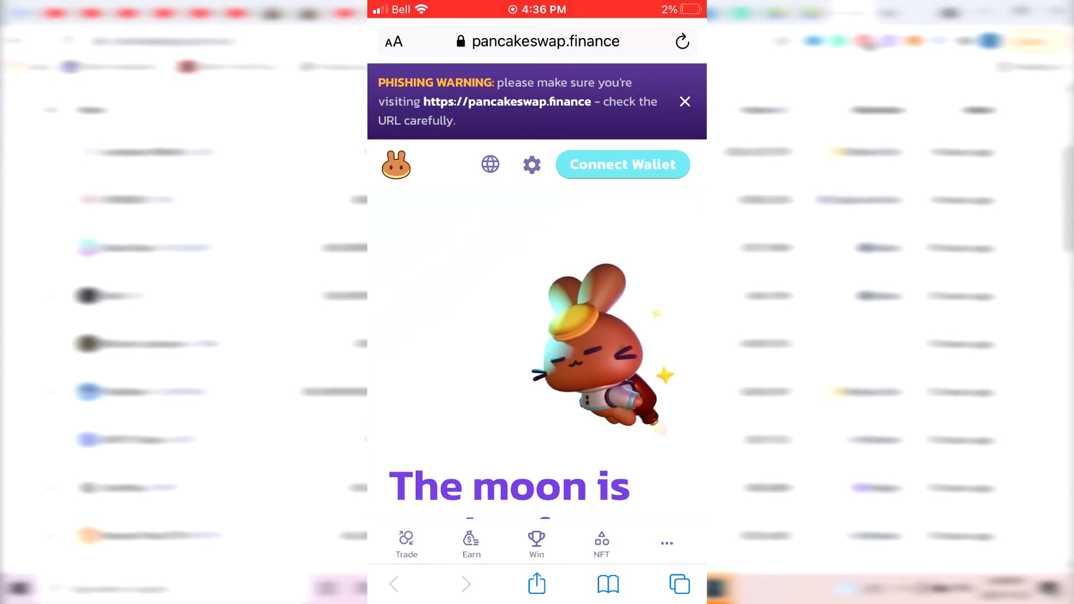
{"action": "left_click", "coordinate": [406, 544]}
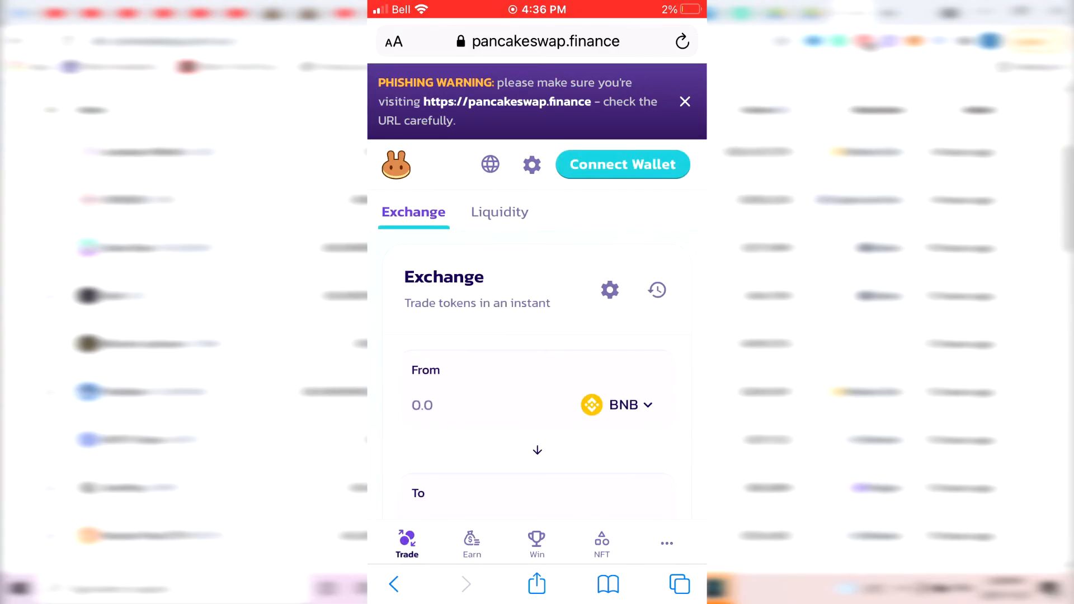
{"action": "left_click", "coordinate": [621, 165]}
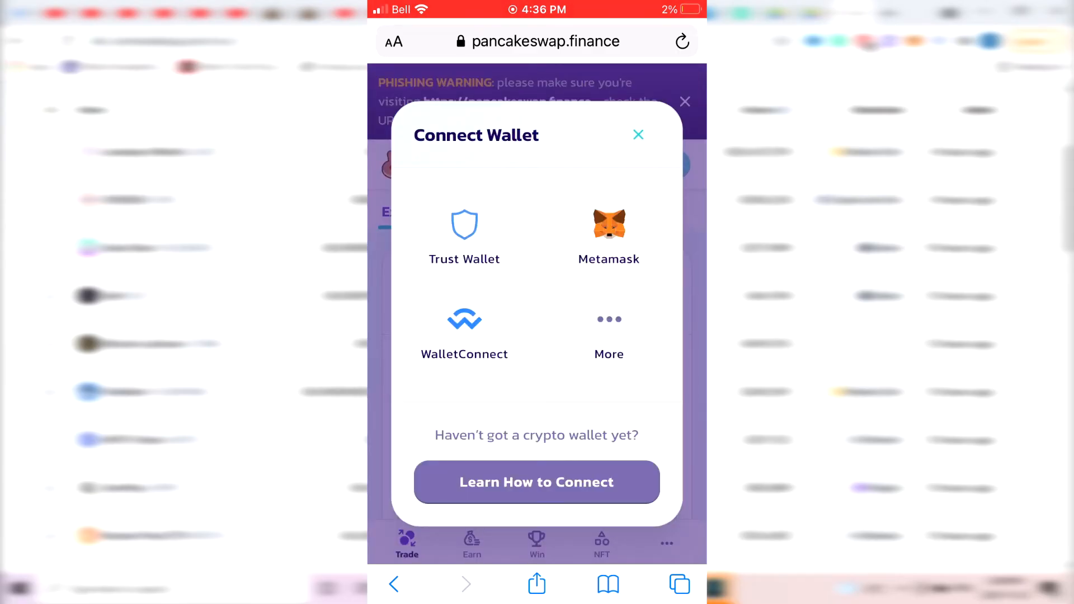
{"action": "left_click", "coordinate": [637, 134]}
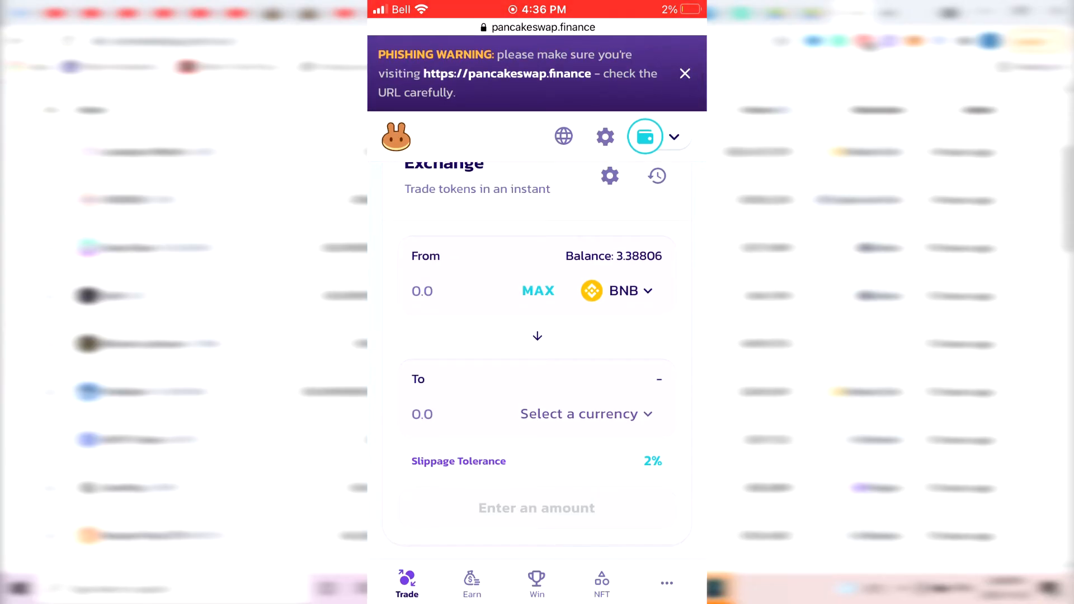
Set LACE as the receiving token by pasting its contract address into the currency search
{"action": "scroll", "scroll_direction": "up", "scroll_amount": 3}
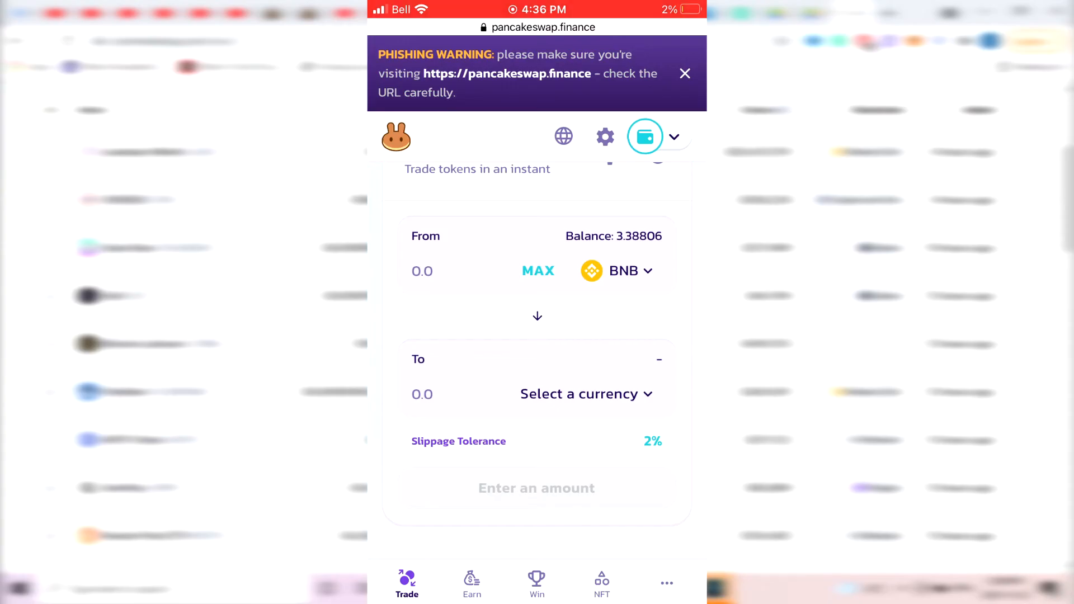
{"action": "left_click", "coordinate": [578, 394]}
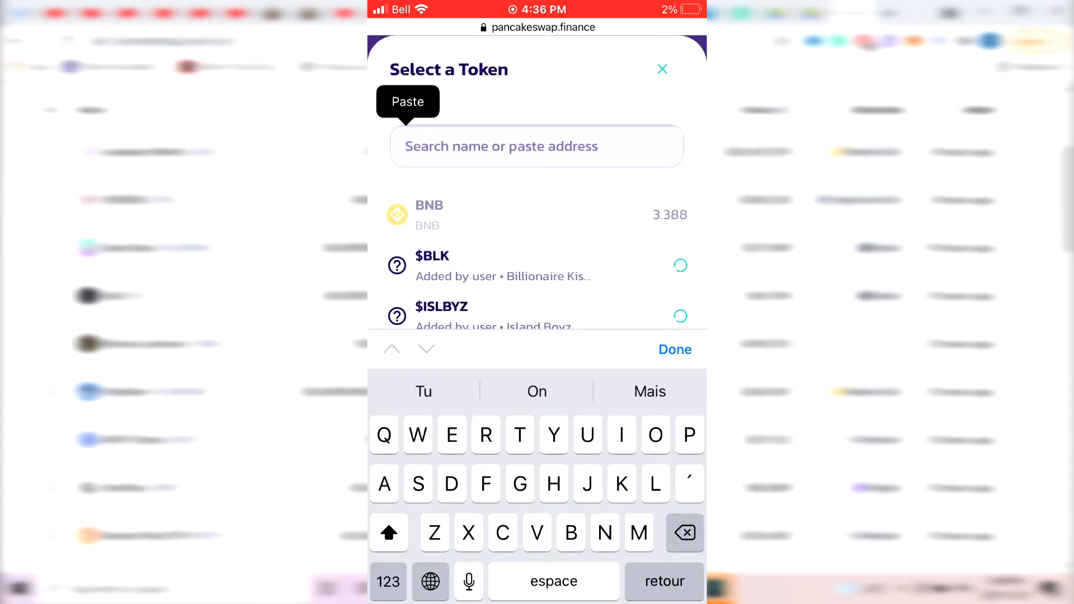
{"action": "left_click", "coordinate": [407, 102]}
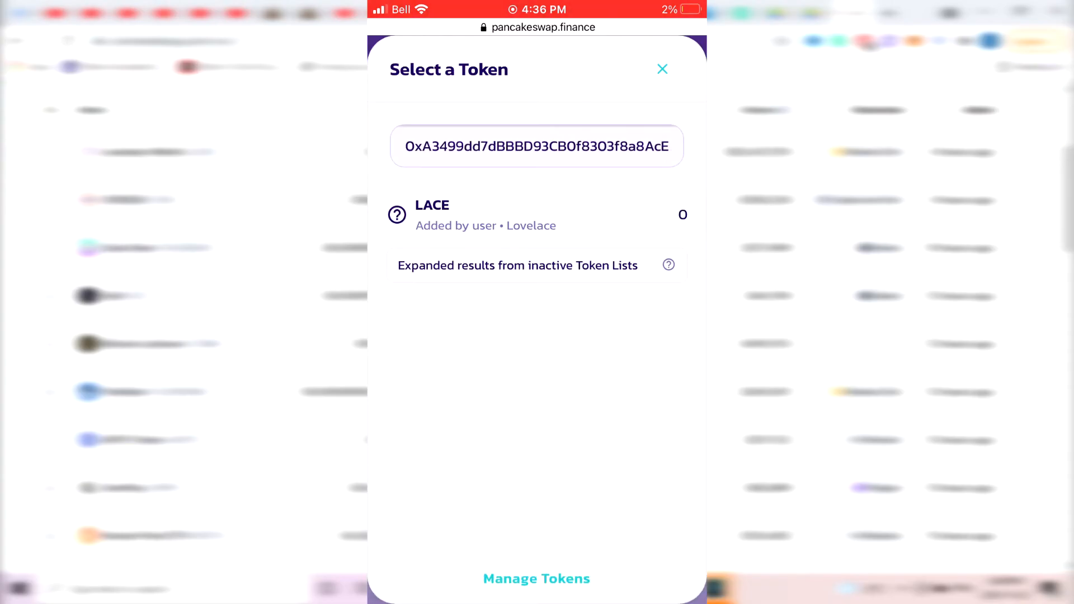
{"action": "left_click", "coordinate": [535, 215]}
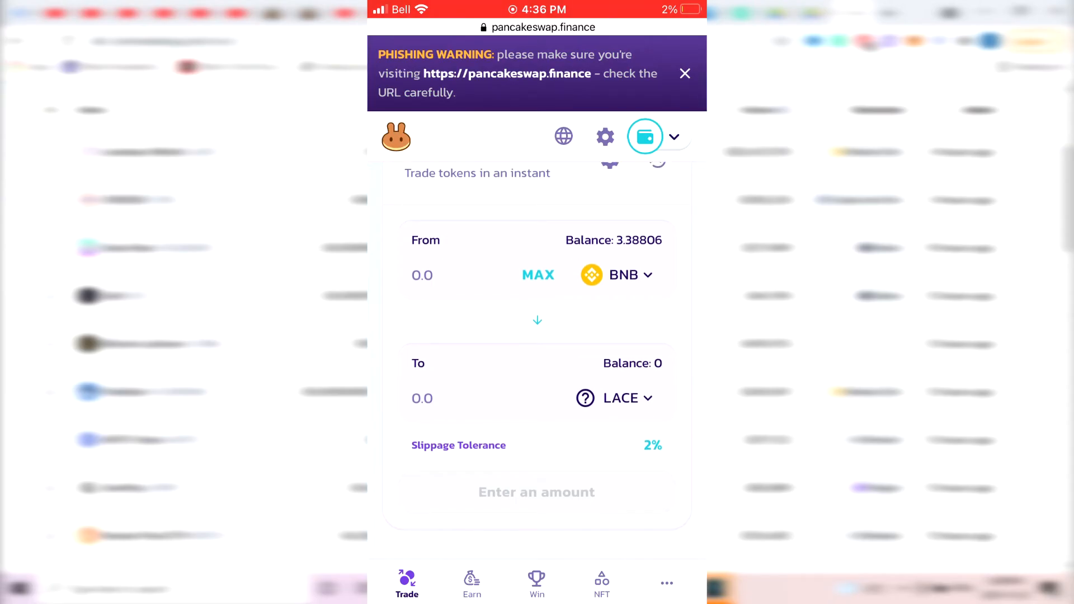
{"action": "scroll", "scroll_direction": "up", "scroll_amount": 3}
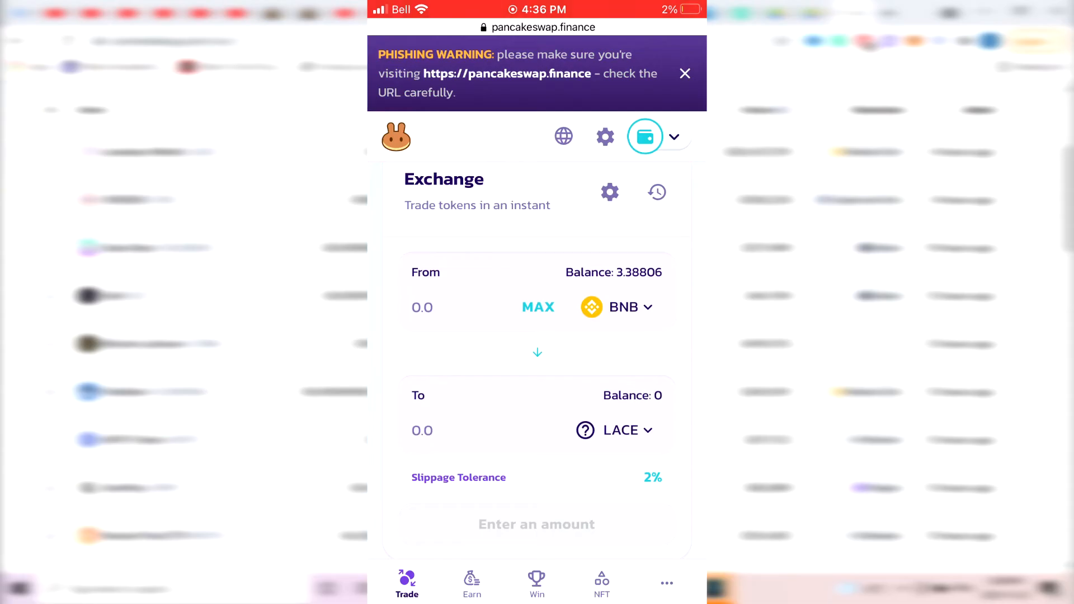
Enter 0.10 BNB to sell and get the 29.8078 LACE quote
{"action": "left_click", "coordinate": [422, 307]}
{"action": "type", "text": "0.1"}
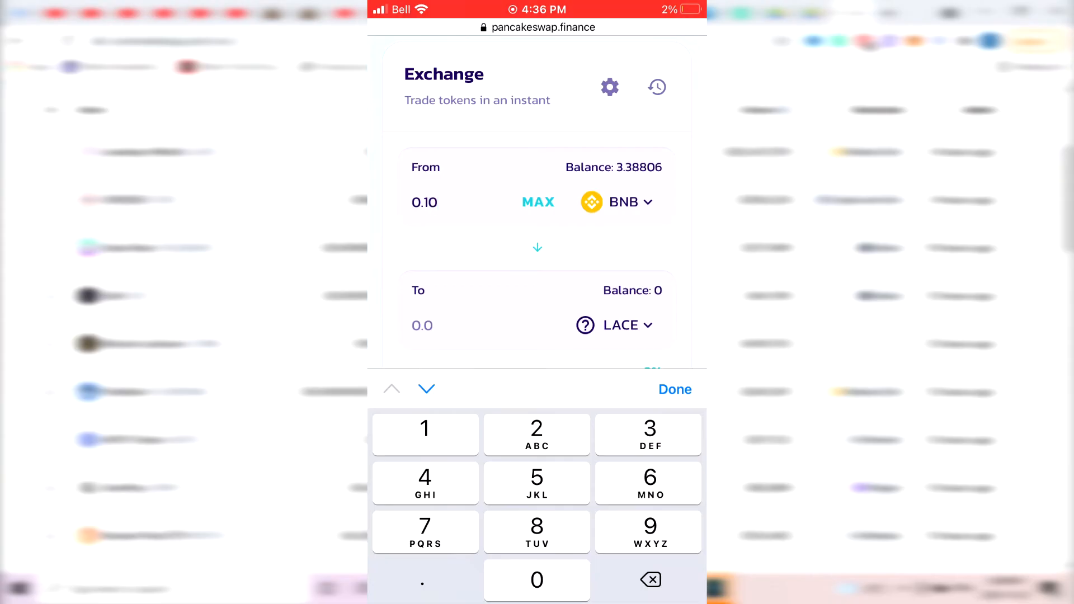
{"action": "left_click", "coordinate": [674, 389]}
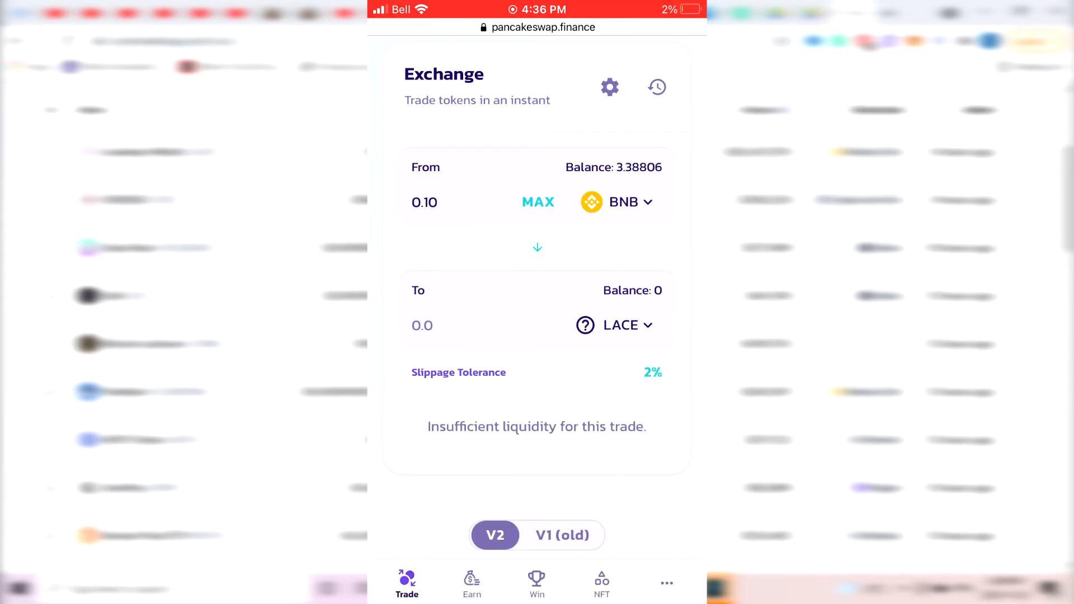
{"action": "left_click", "coordinate": [421, 325]}
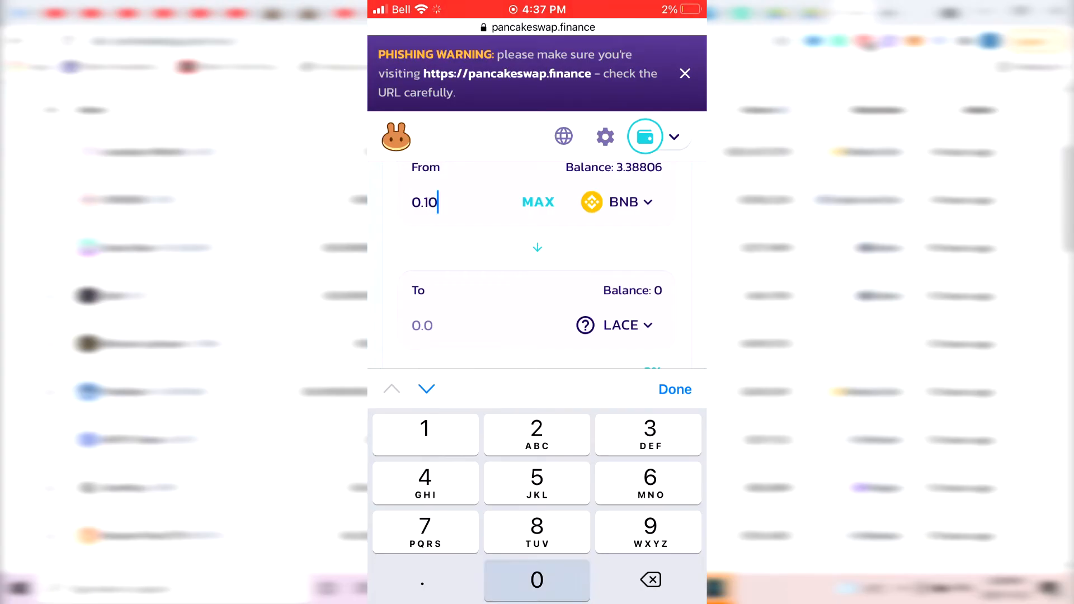
{"action": "left_click", "coordinate": [674, 390]}
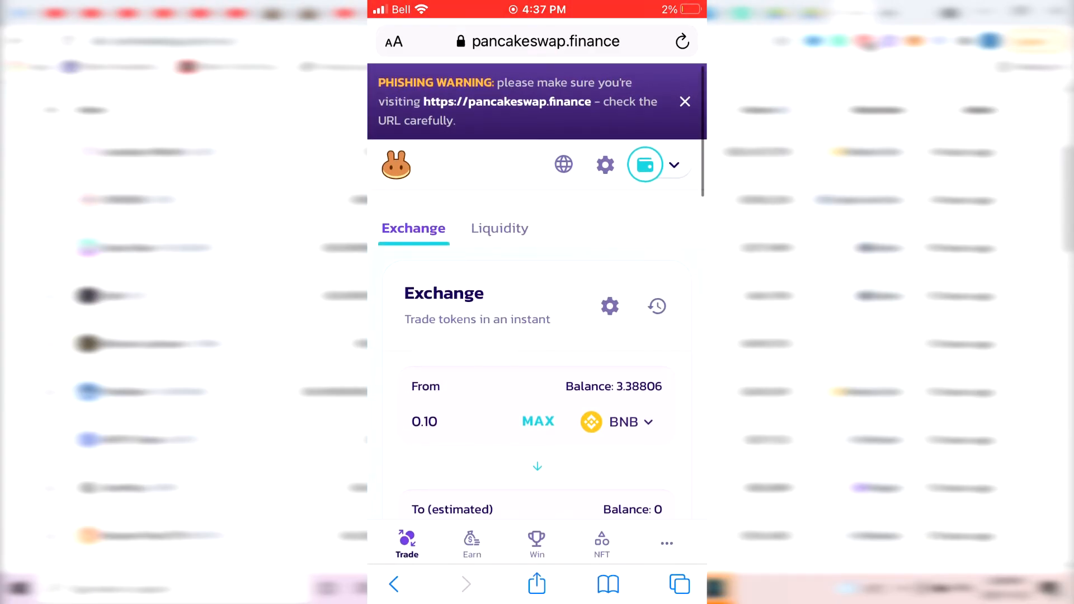
Bring up the trade settings to adjust slippage tolerance
{"action": "scroll", "scroll_direction": "down", "scroll_amount": 3}
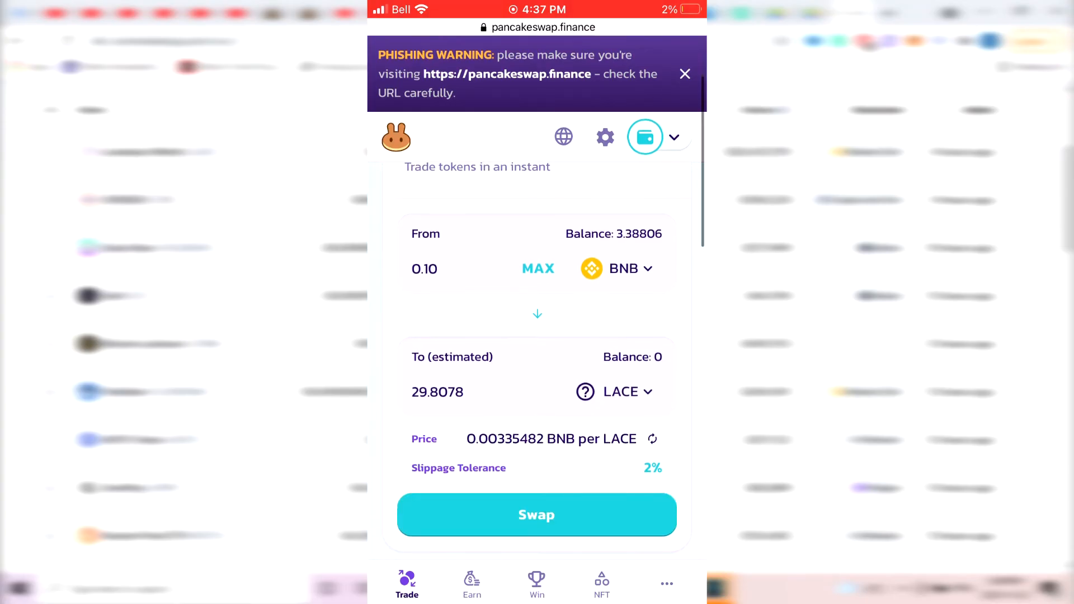
{"action": "left_click", "coordinate": [684, 74]}
{"action": "type", "text": "12"}
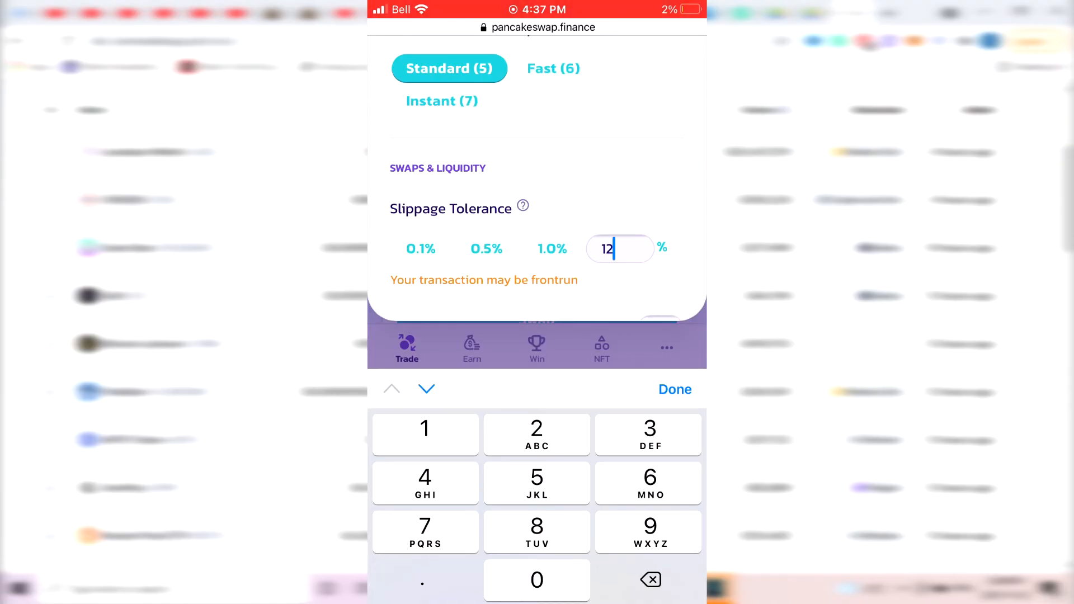
Save a custom 12% slippage tolerance, updating the 0.10 BNB quote to 29.7357 LACE
{"action": "left_click", "coordinate": [487, 248]}
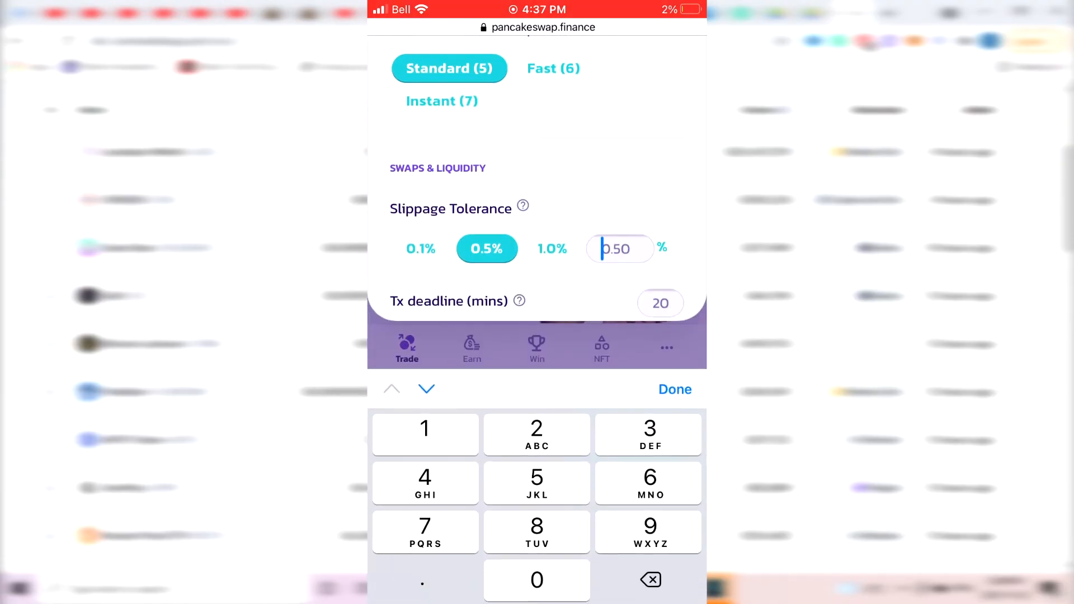
{"action": "left_click", "coordinate": [673, 389]}
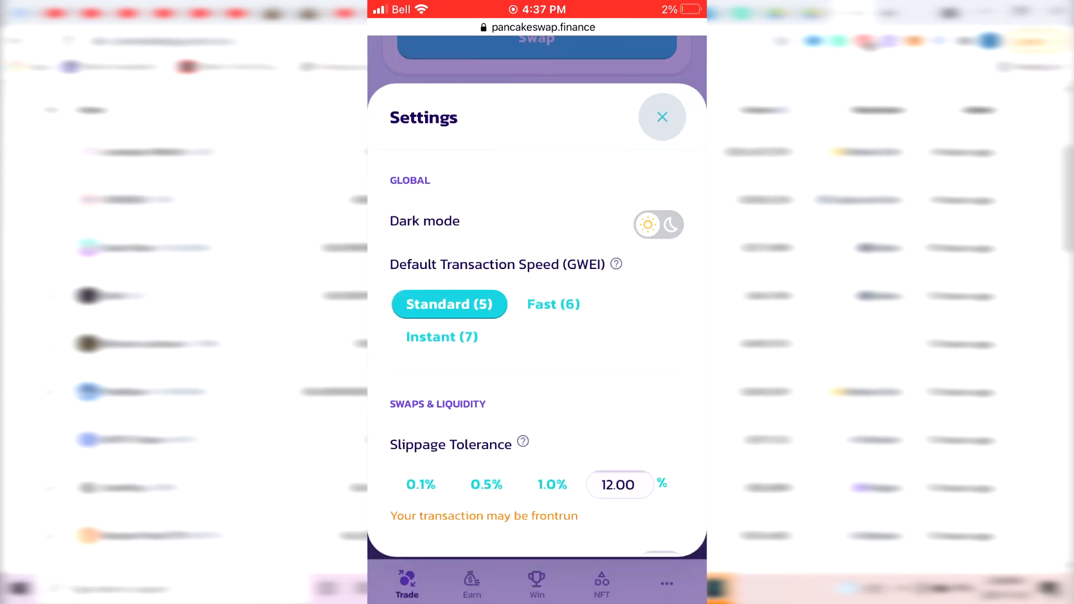
{"action": "left_click", "coordinate": [661, 116]}
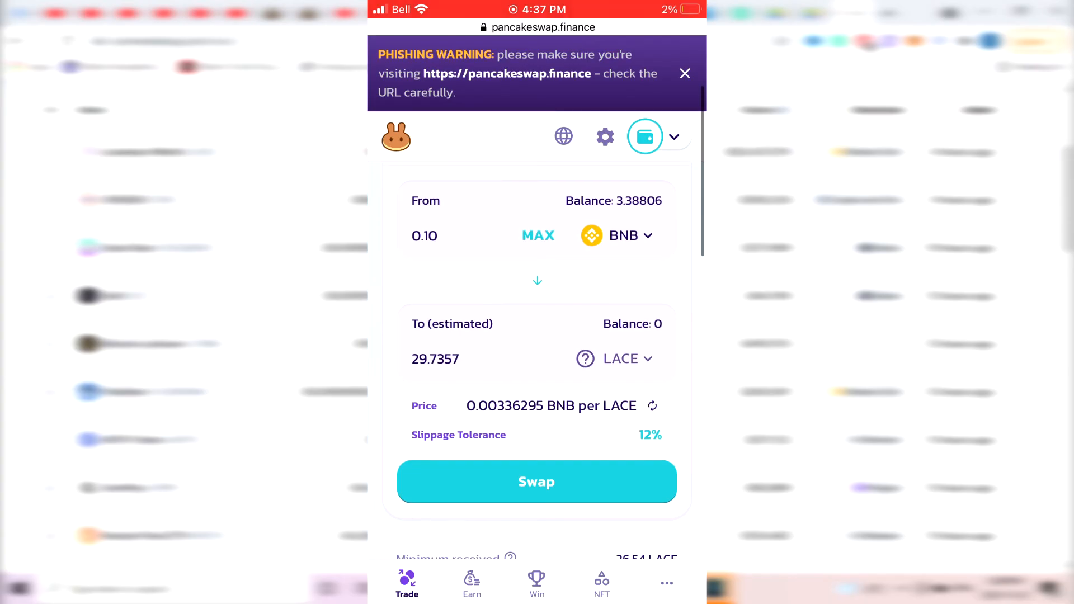
Submit and confirm the swap of 0.1 BNB for LACE at 12% slippage
{"action": "scroll", "scroll_direction": "up", "scroll_amount": 3}
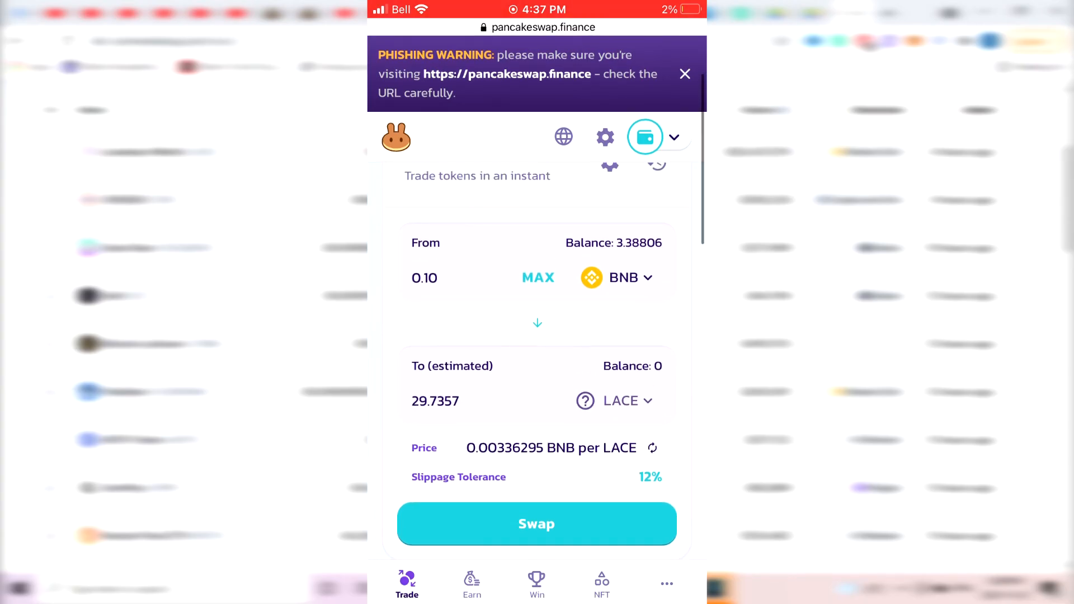
{"action": "scroll", "scroll_direction": "down", "scroll_amount": 3}
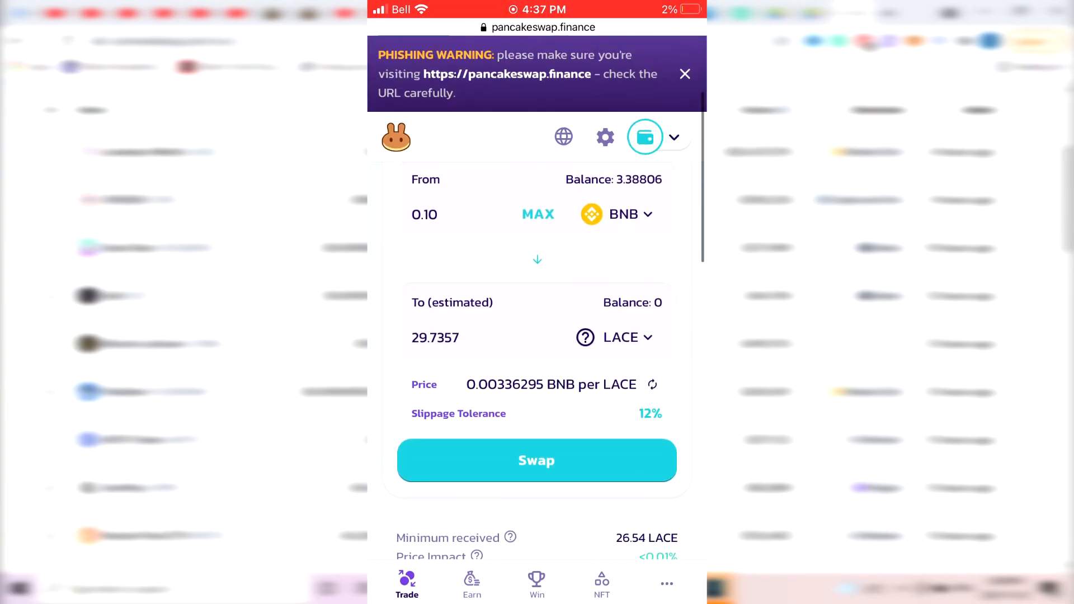
{"action": "left_click", "coordinate": [536, 460]}
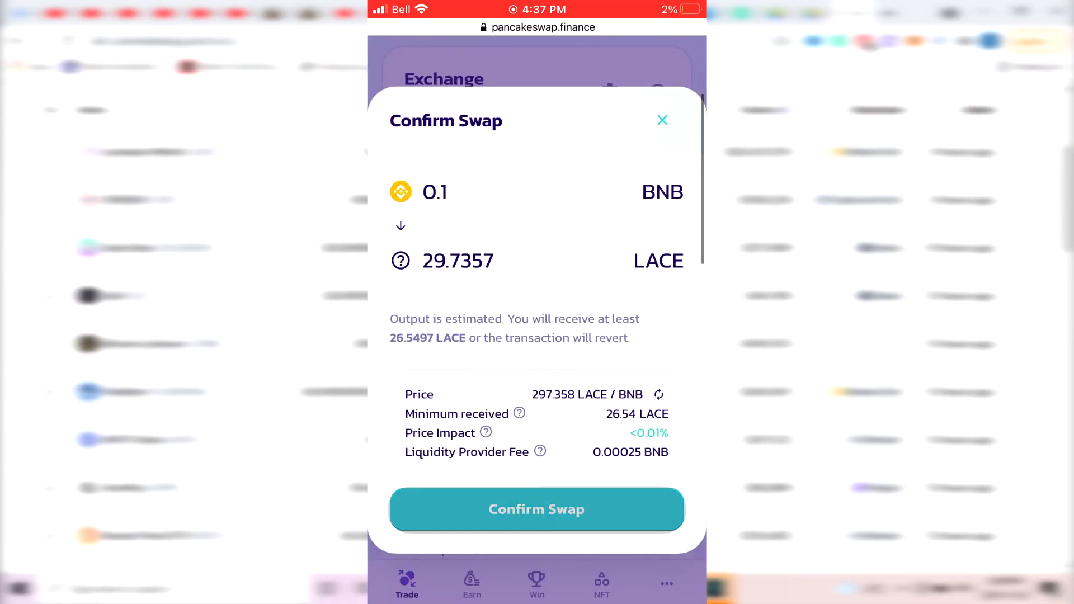
{"action": "left_click", "coordinate": [536, 509]}
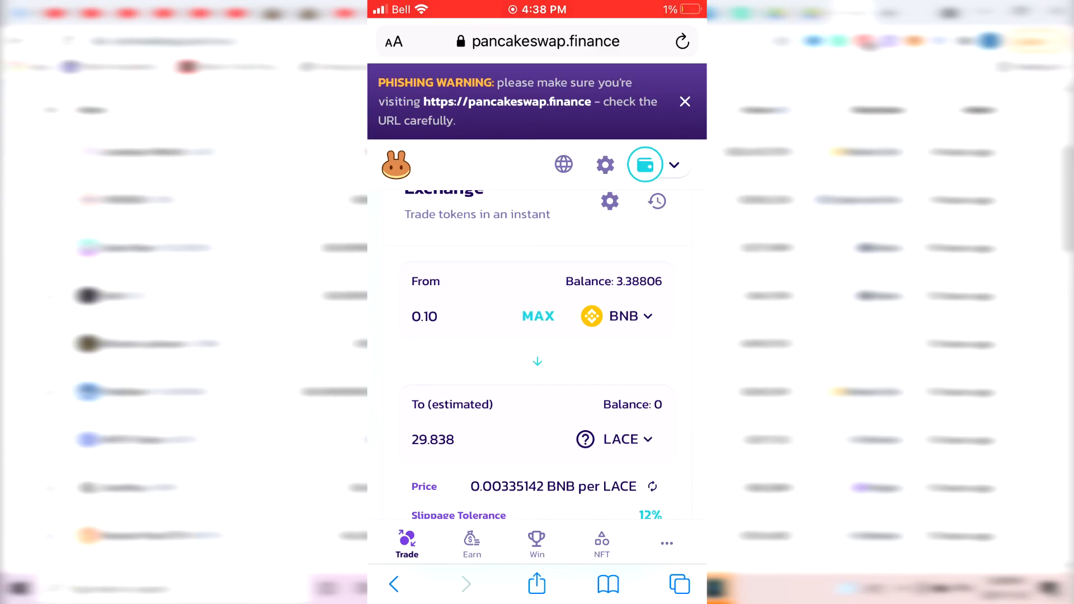
Flip the trade to sell 2 LACE for 0.00666897 BNB
{"action": "left_click", "coordinate": [537, 362]}
{"action": "type", "text": "29.99"}
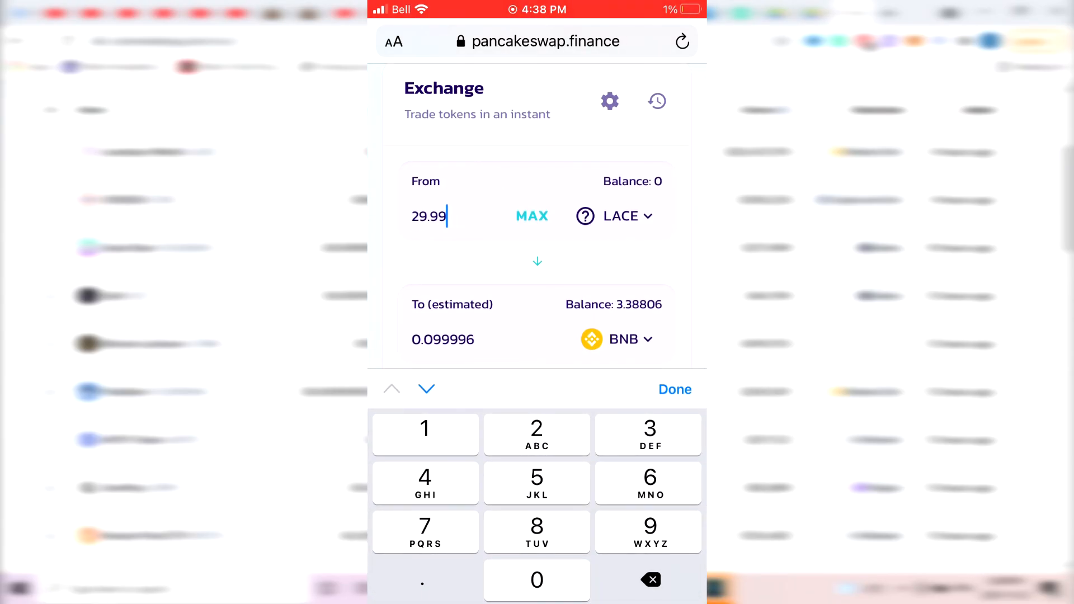
{"action": "left_click", "coordinate": [649, 579]}
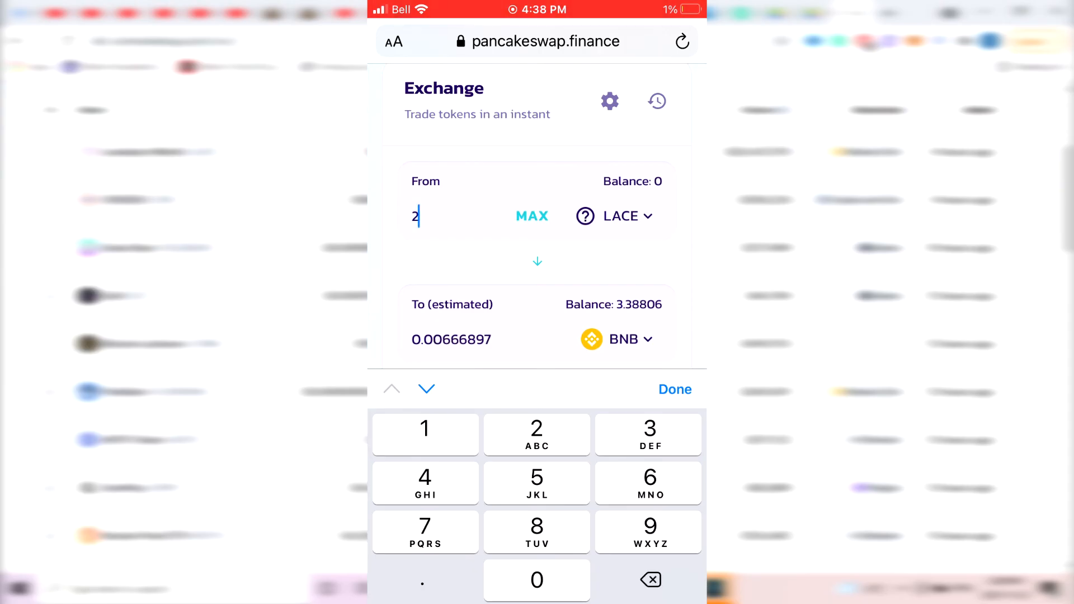
{"action": "left_click", "coordinate": [649, 533]}
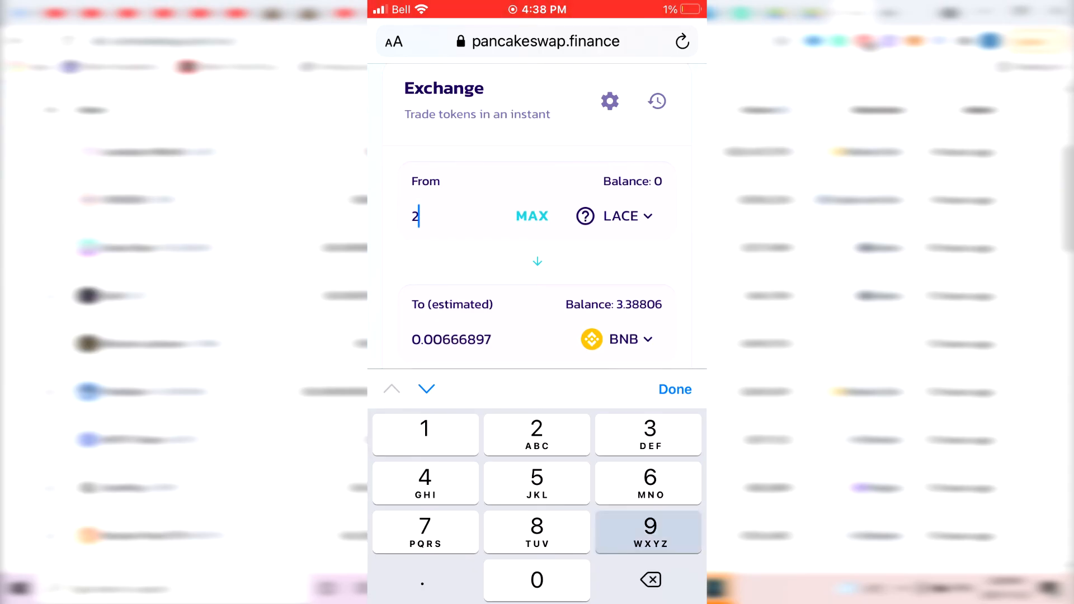
{"action": "left_click", "coordinate": [649, 525]}
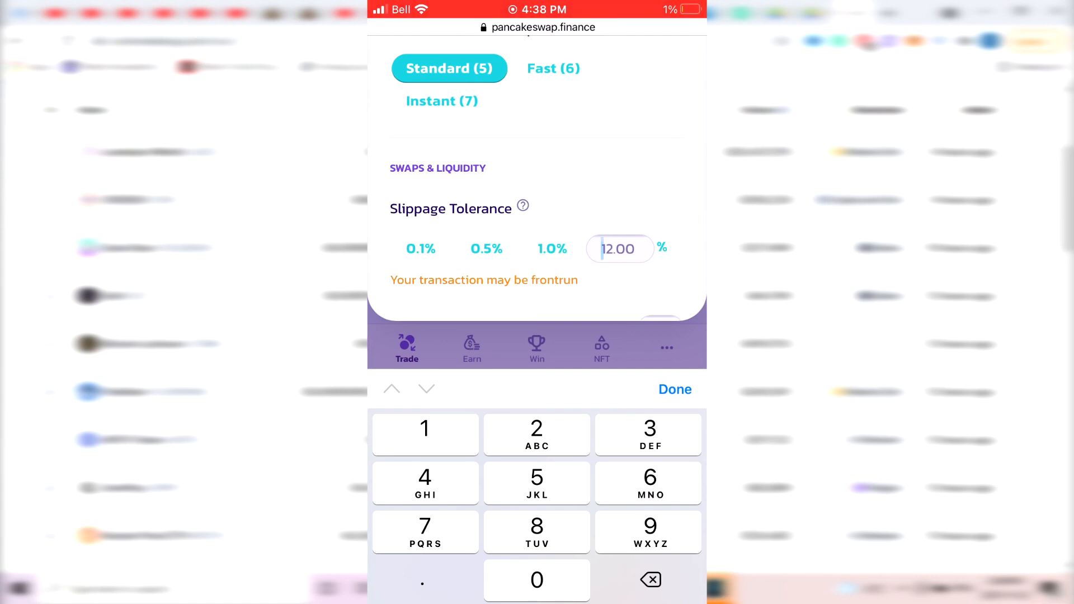
Set slippage tolerance to the 1.0% preset, quoting 29 LACE at 0.0965336 BNB
{"action": "left_click", "coordinate": [551, 249]}
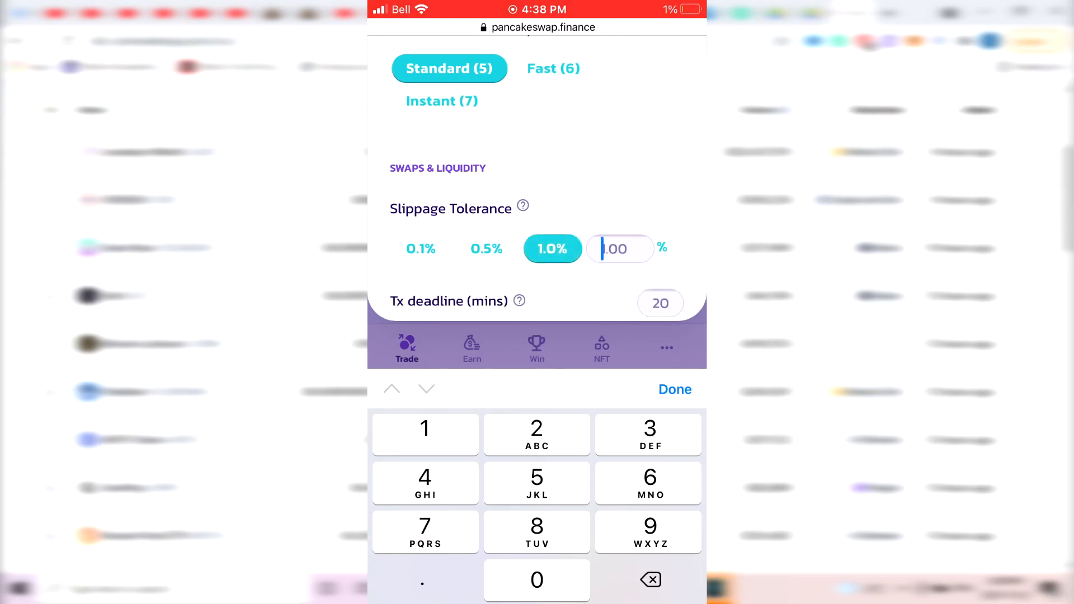
{"action": "left_click", "coordinate": [673, 389]}
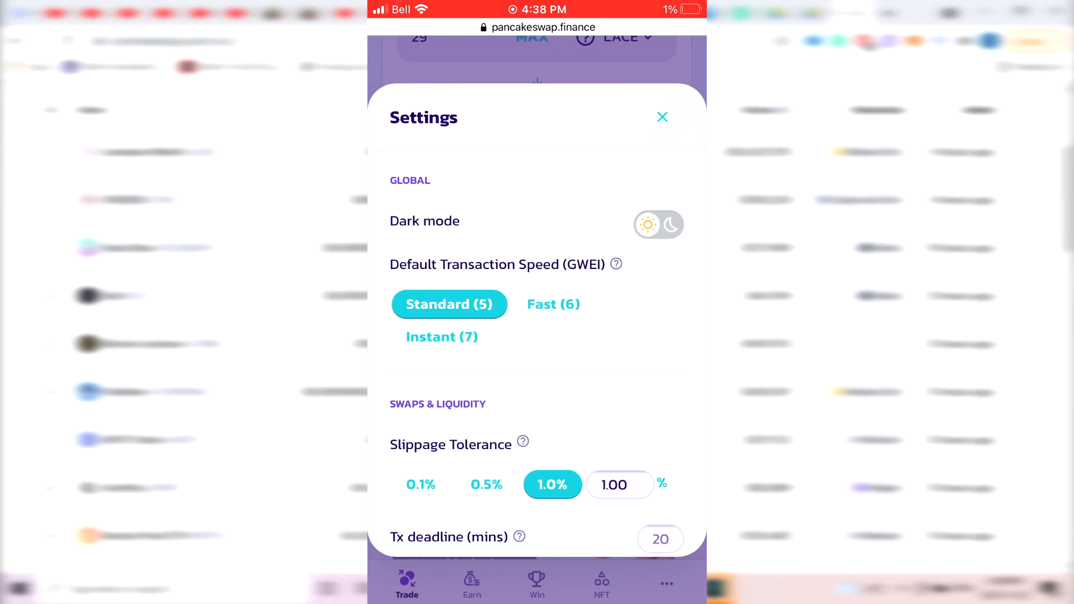
{"action": "left_click", "coordinate": [661, 117]}
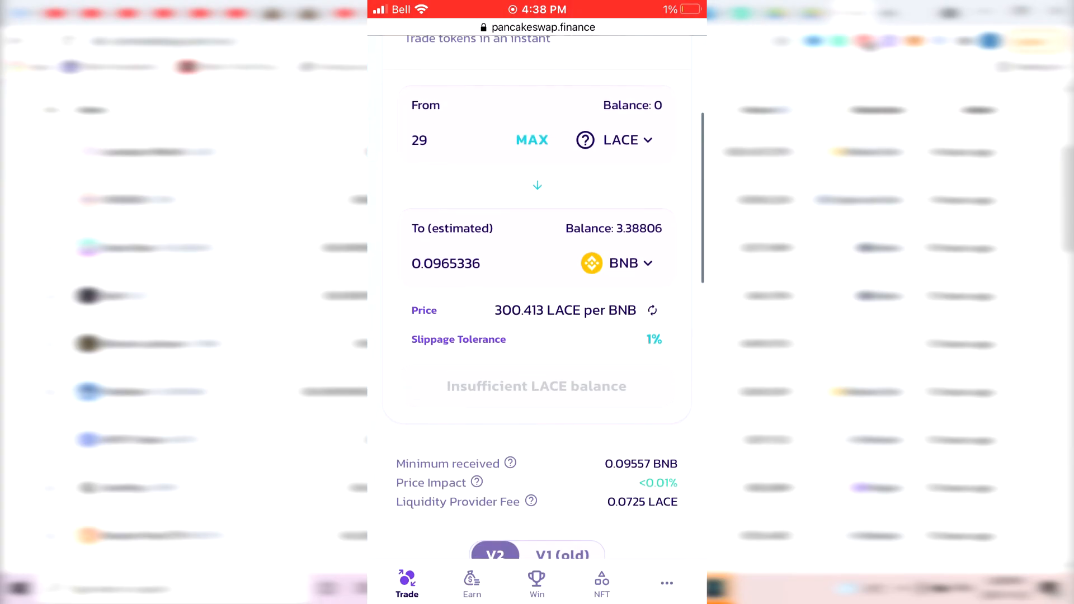
{"action": "scroll", "scroll_direction": "down", "scroll_amount": 3}
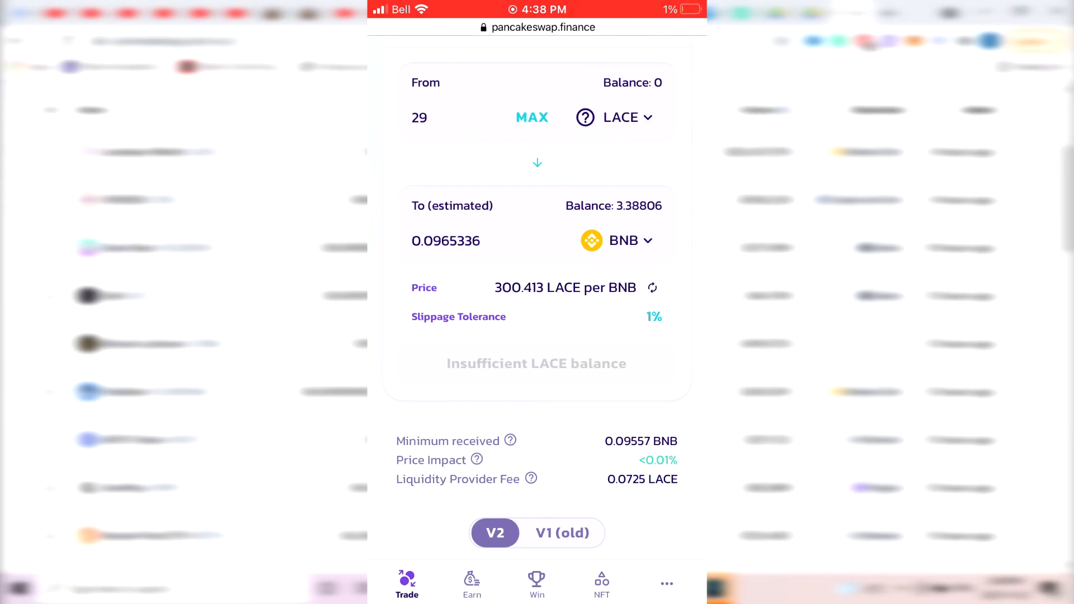